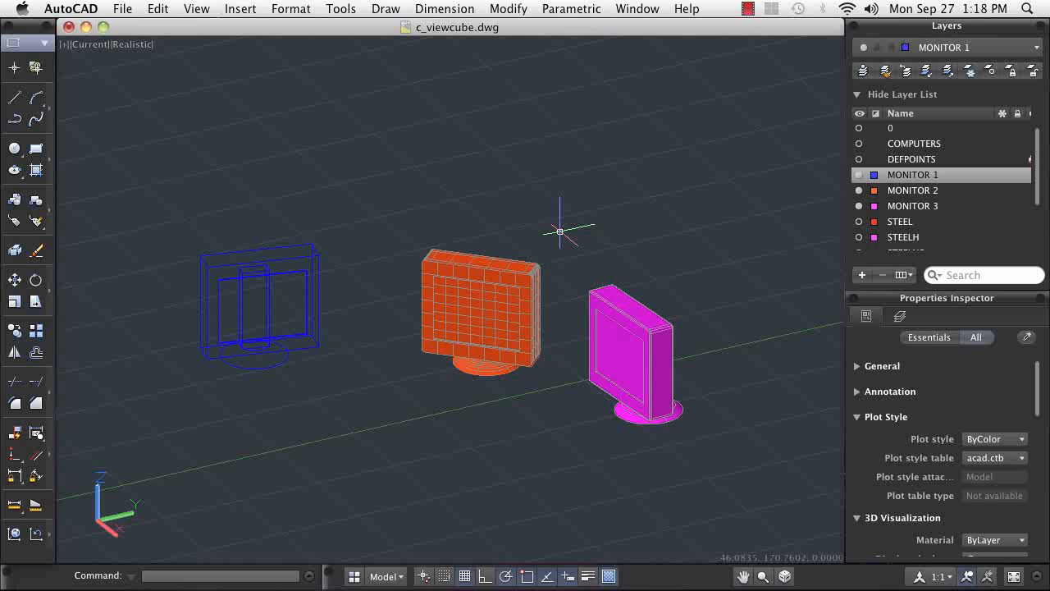
# Orbit around the monitors to see their backs, then return near the original angle.
pyautogui.click(196, 9)
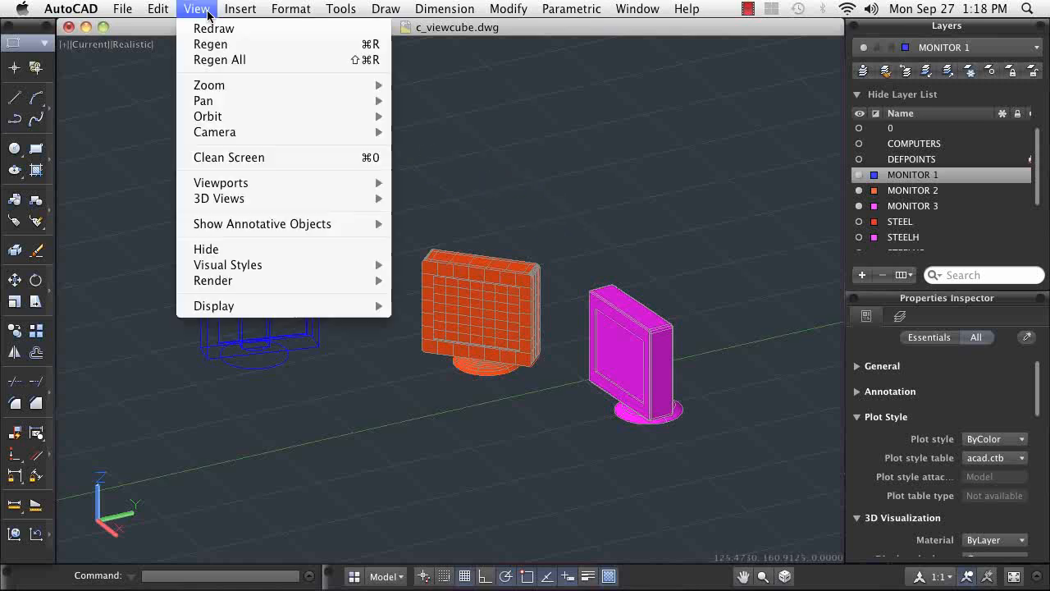
pyautogui.moveTo(208, 85)
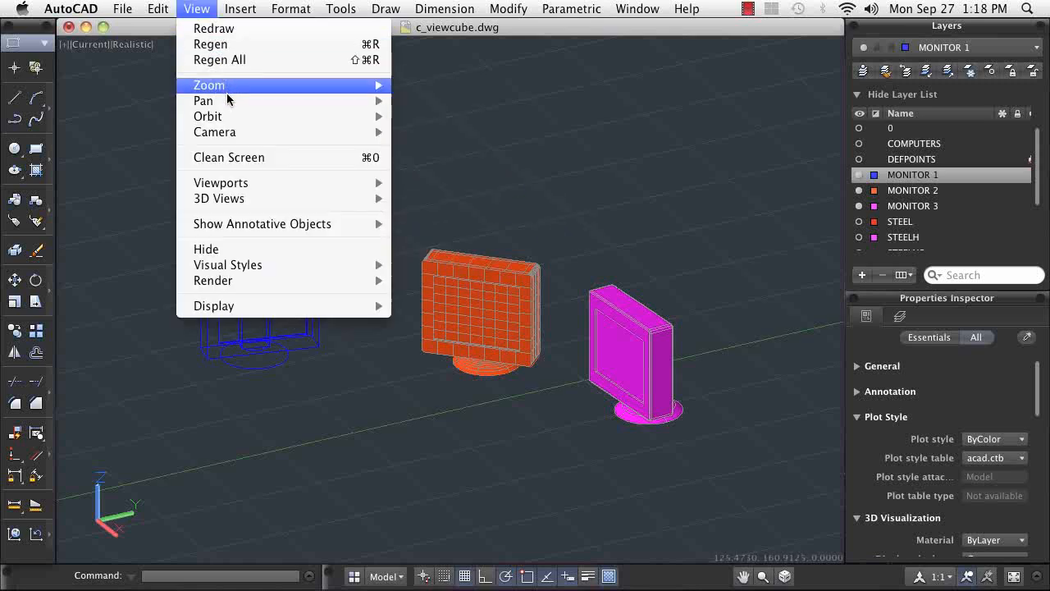
pyautogui.moveTo(207, 116)
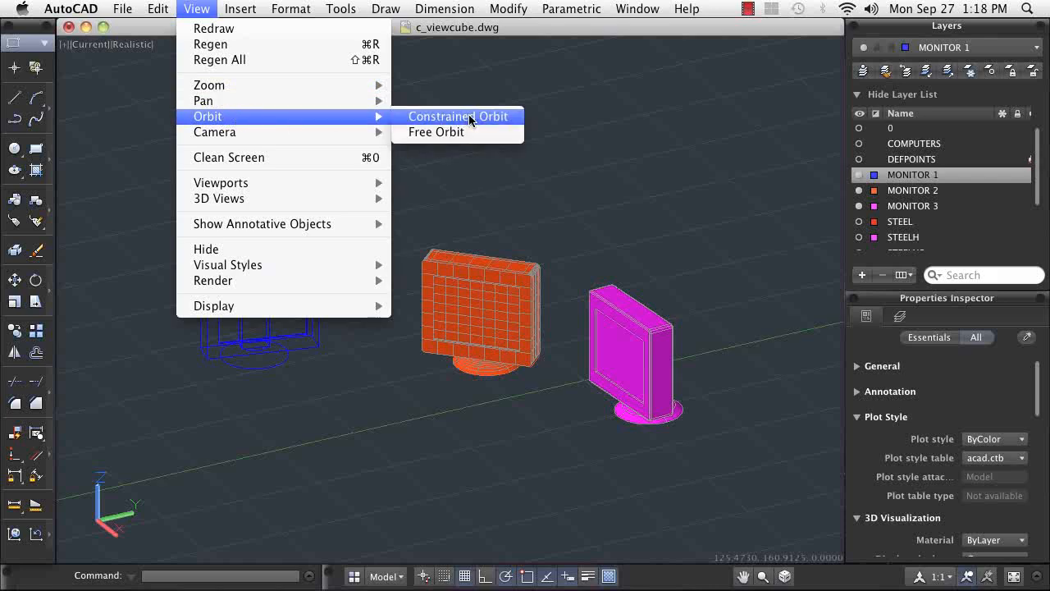
pyautogui.click(458, 116)
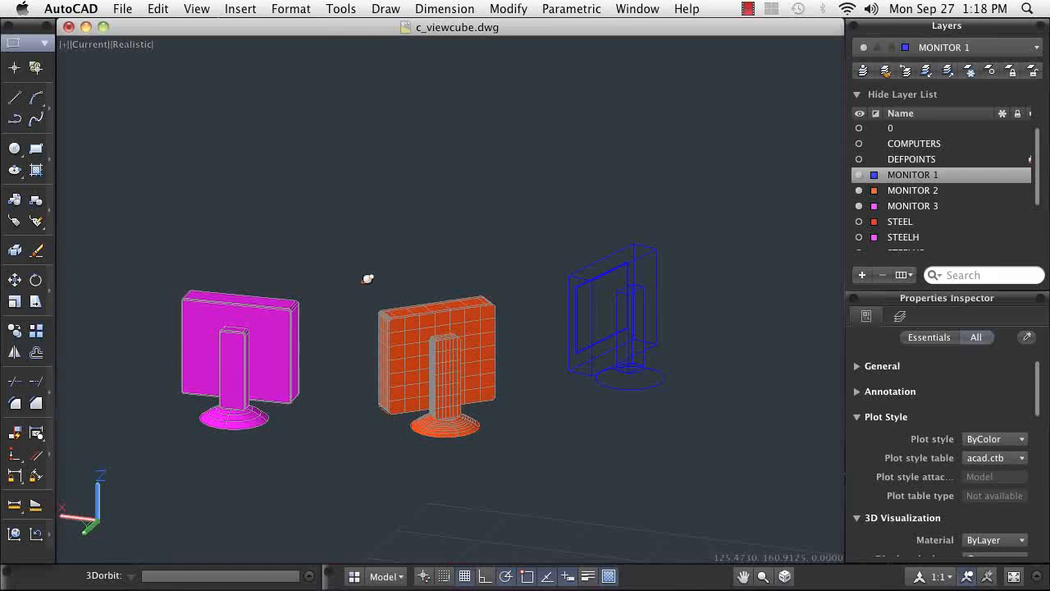
pyautogui.moveTo(369, 279); pyautogui.dragTo(345, 232)
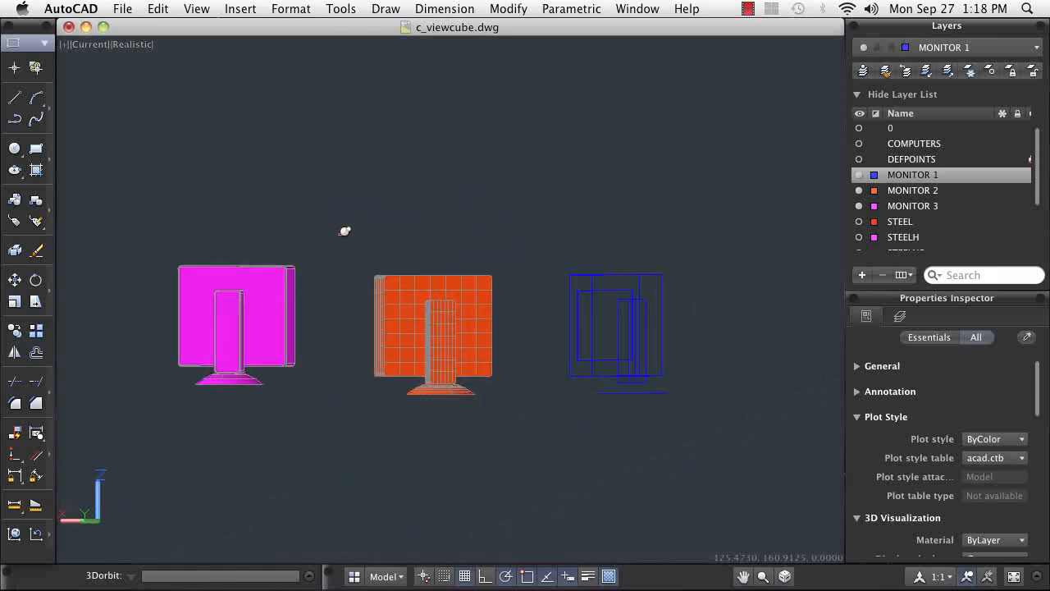
pyautogui.moveTo(344, 231); pyautogui.dragTo(295, 319)
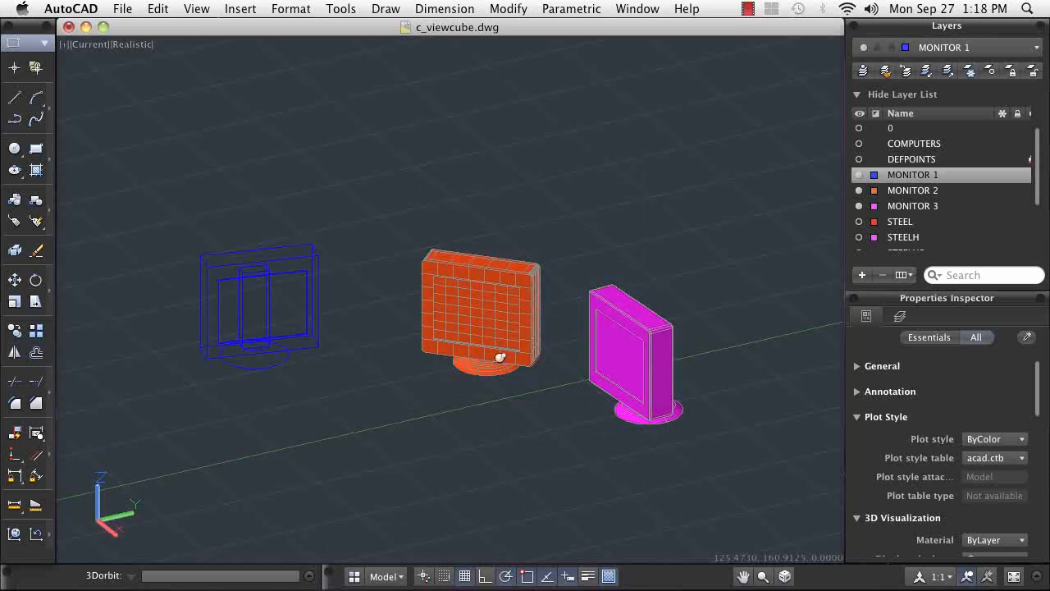
pyautogui.moveTo(210, 134)
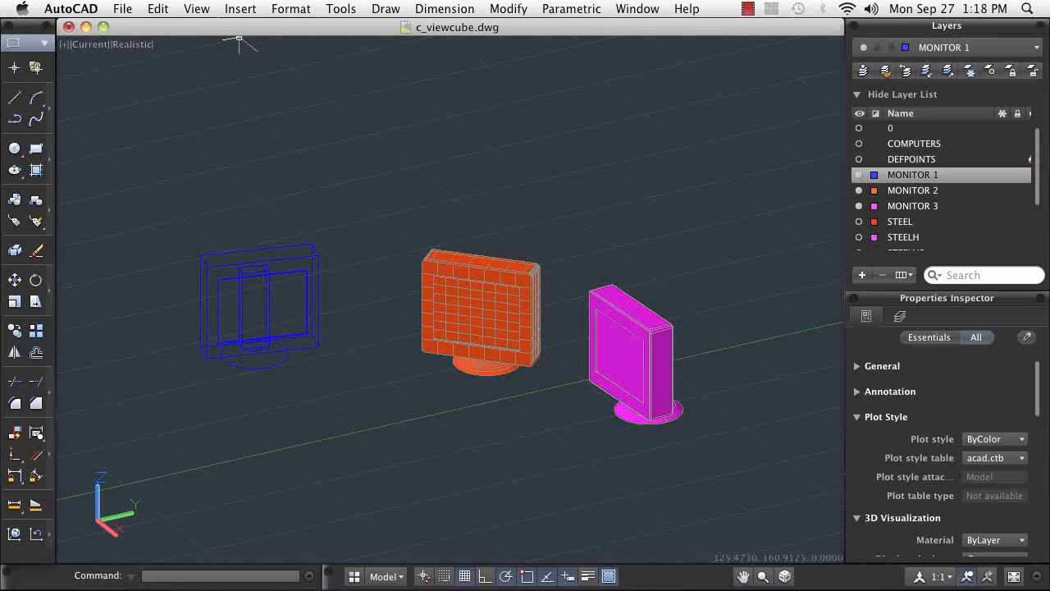
pyautogui.moveTo(196, 140)
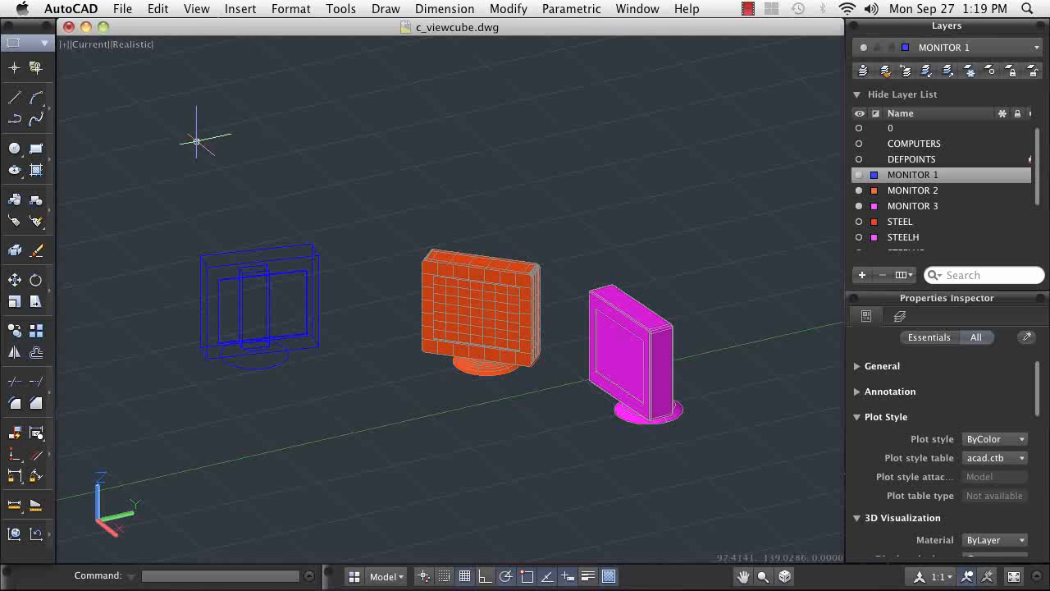
pyautogui.moveTo(144, 53)
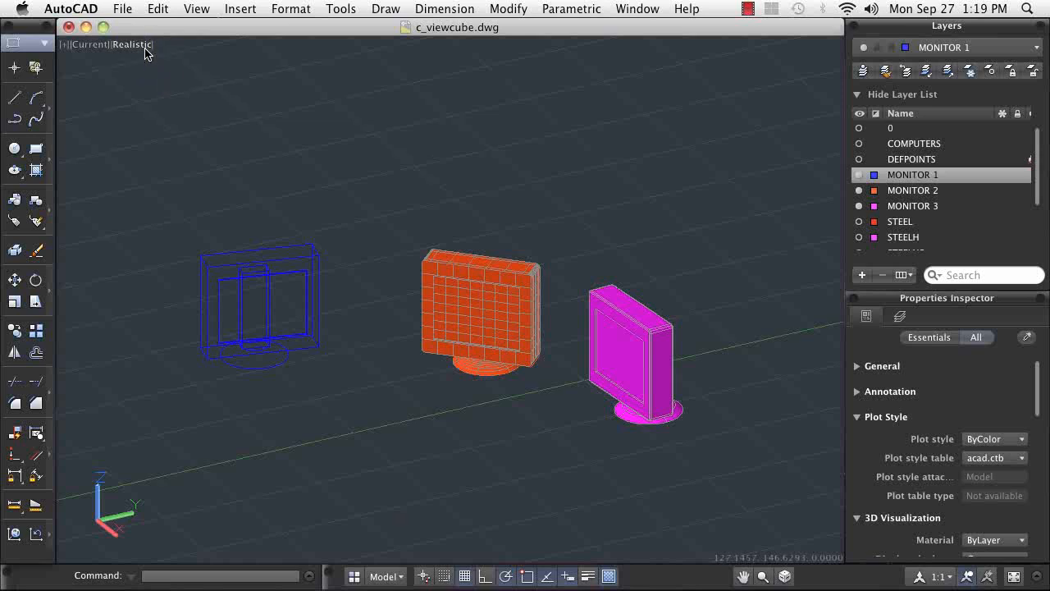
# Switch the viewport visual style from Realistic to Conceptual, then to Hidden.
pyautogui.click(132, 45)
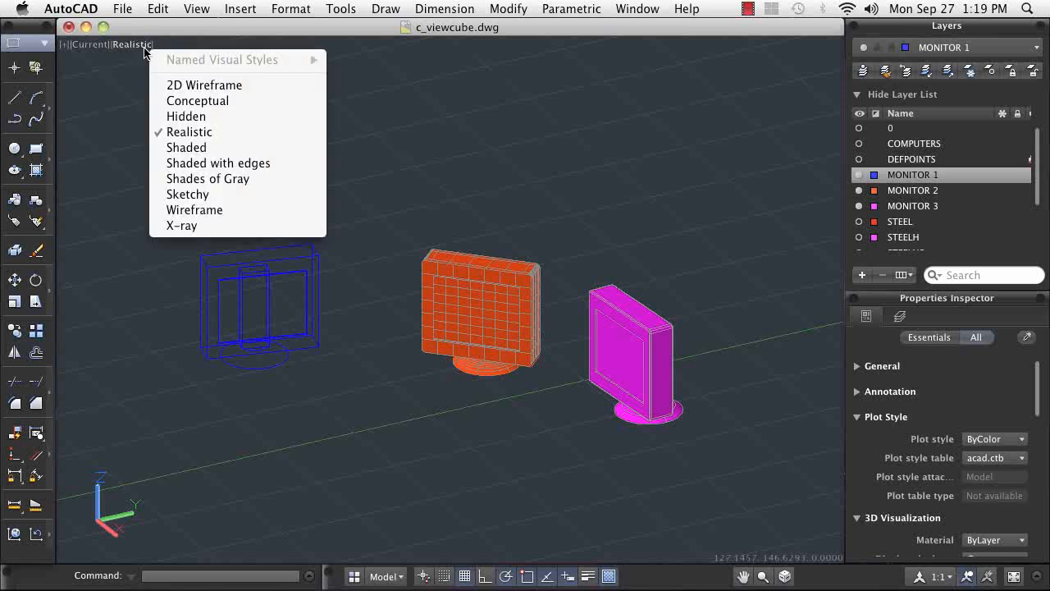
pyautogui.click(198, 100)
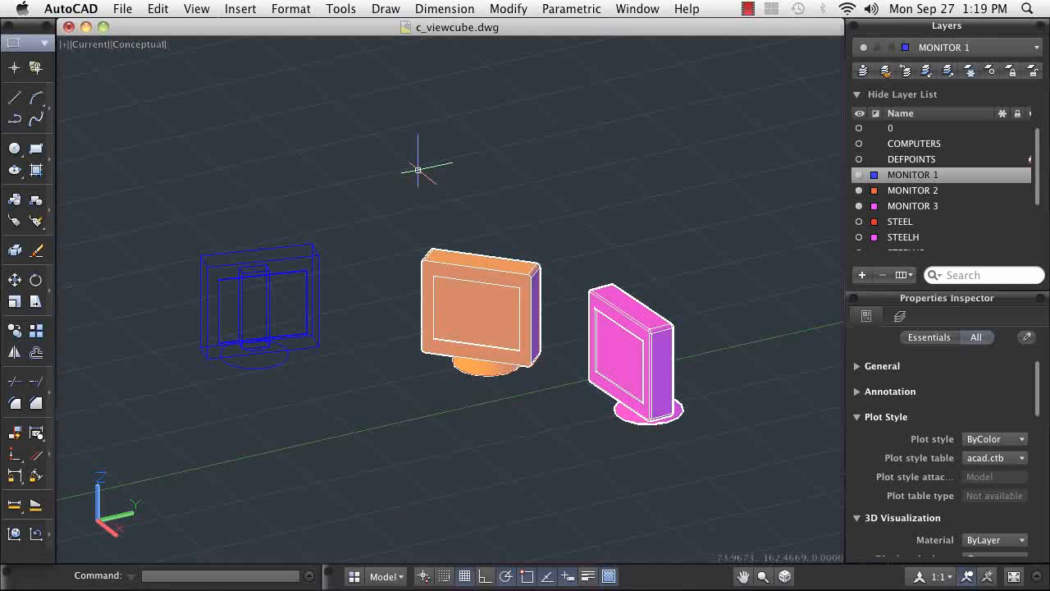
pyautogui.click(139, 44)
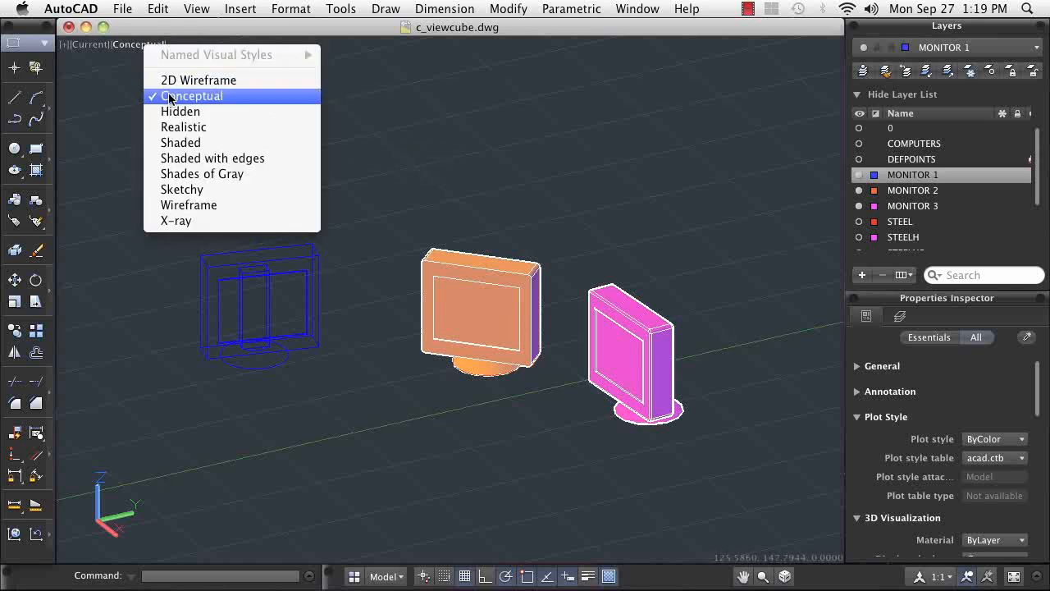
pyautogui.click(181, 111)
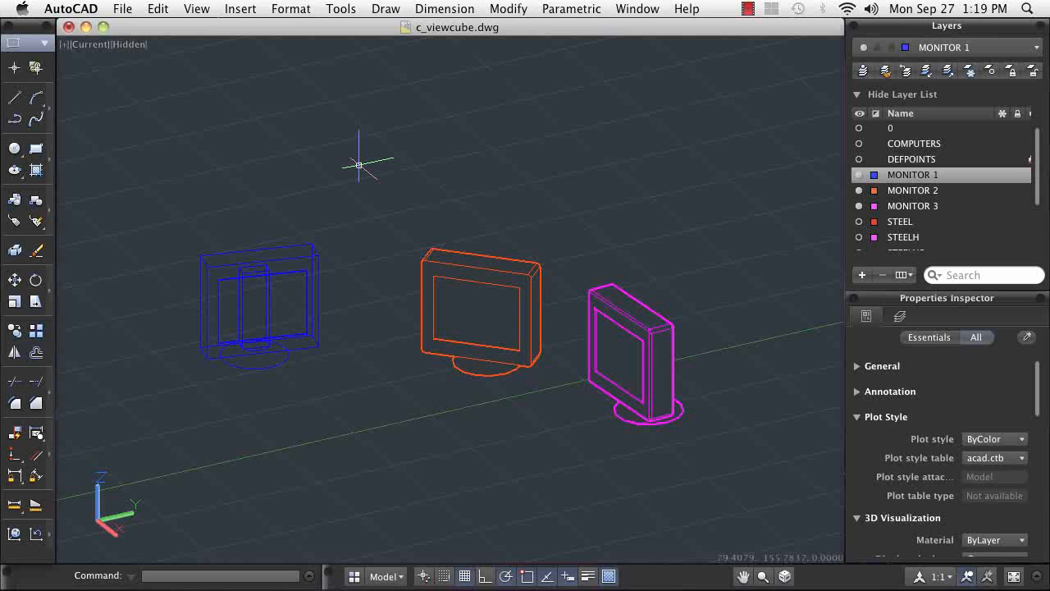
# Select all layers and switch them on to reveal the full workstation desk.
pyautogui.rightClick(956, 205)
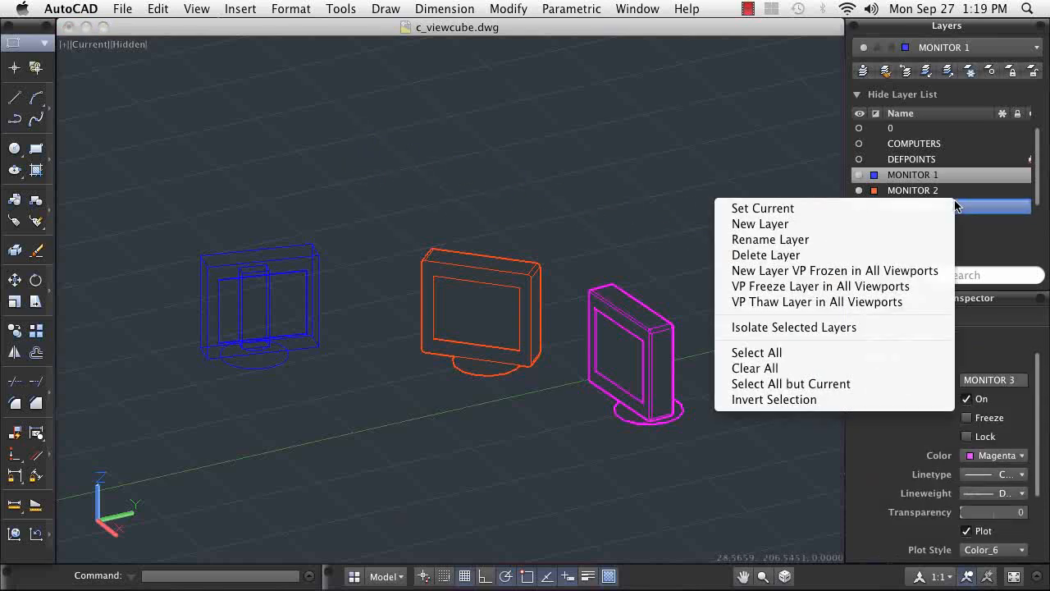
pyautogui.moveTo(837, 352)
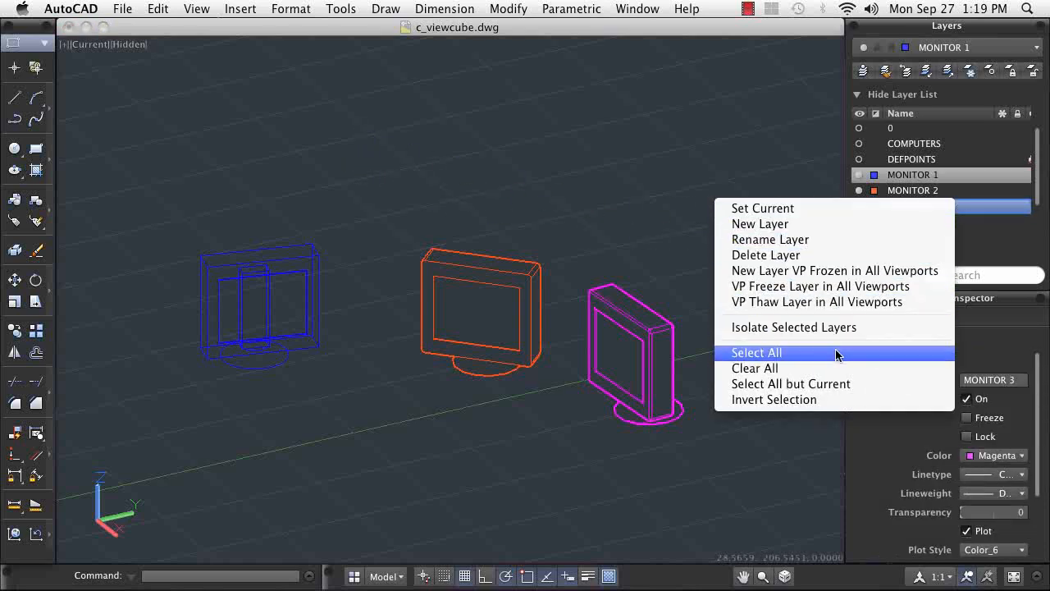
pyautogui.click(756, 352)
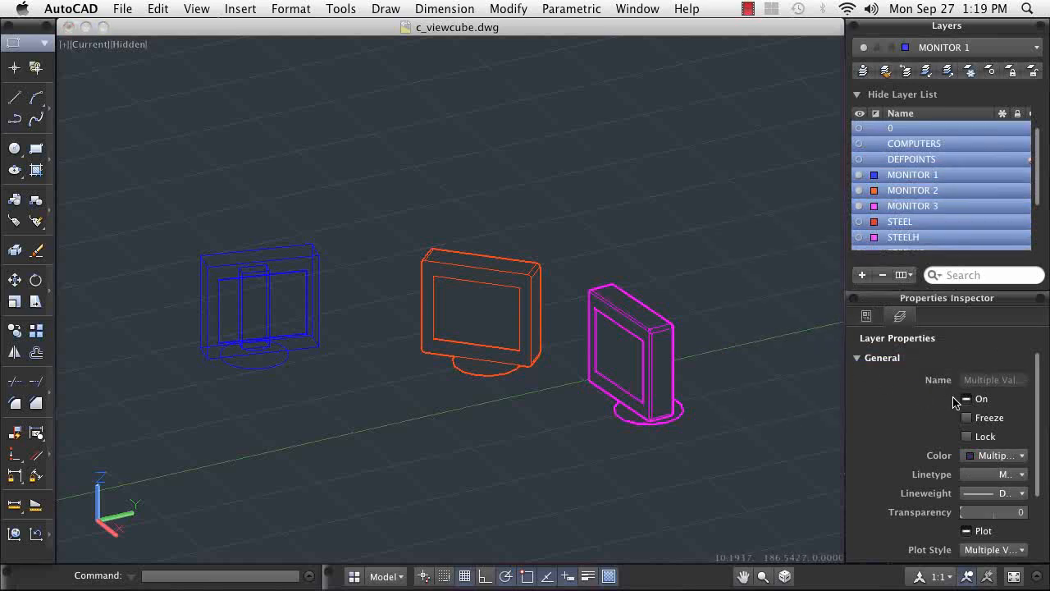
pyautogui.click(966, 399)
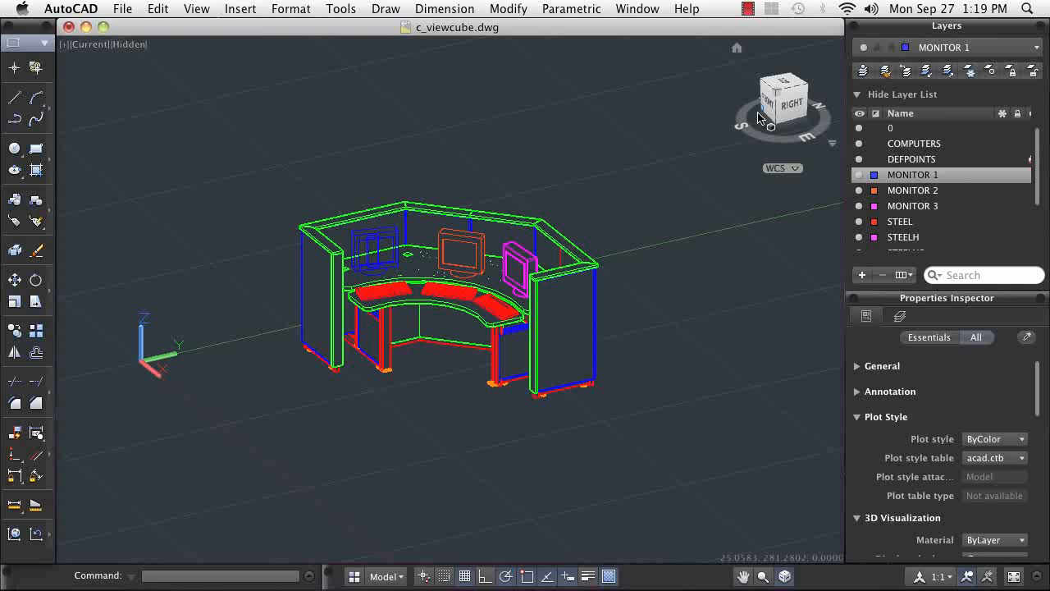
pyautogui.moveTo(771, 103)
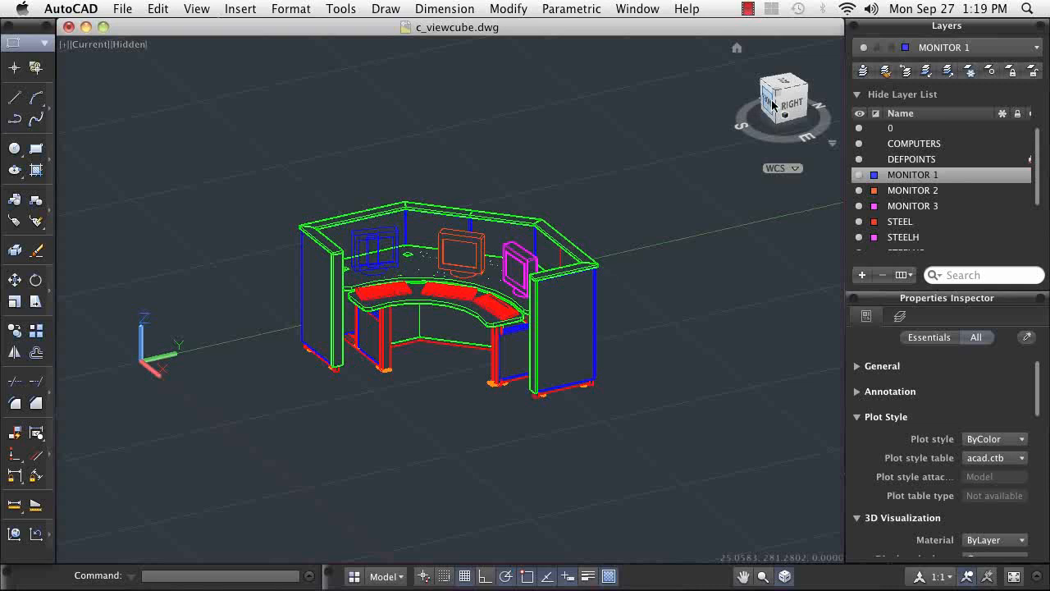
# Set the ViewCube location to Top Left and its size to Large.
pyautogui.rightClick(782, 97)
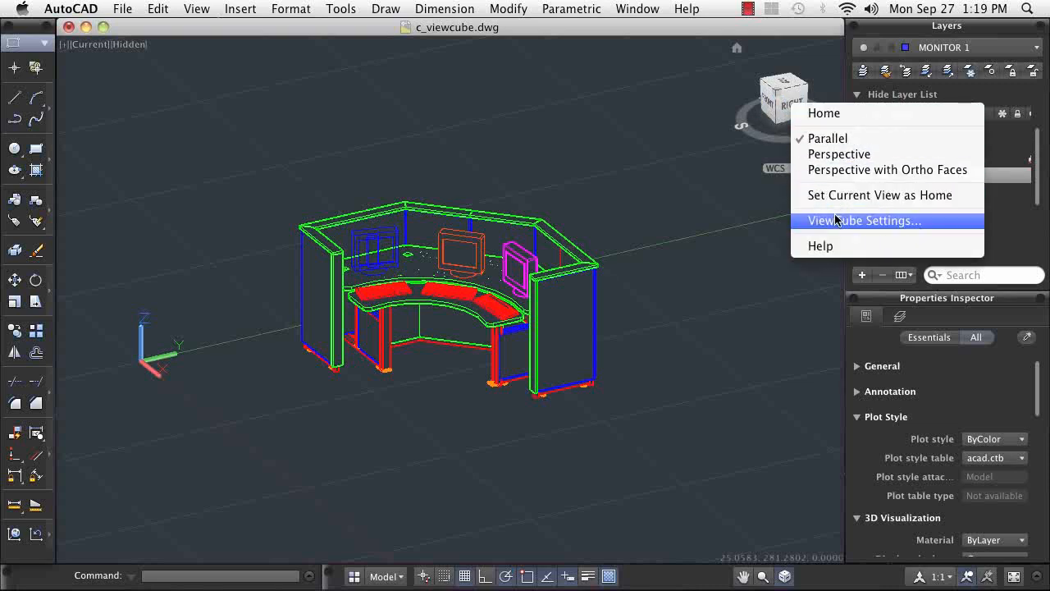
pyautogui.click(864, 220)
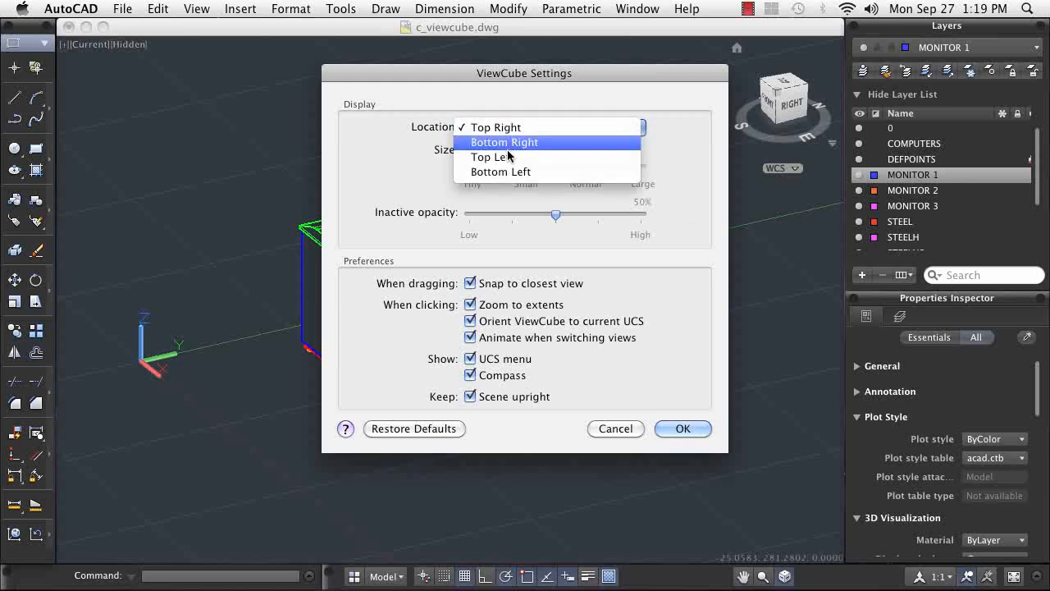
pyautogui.click(491, 157)
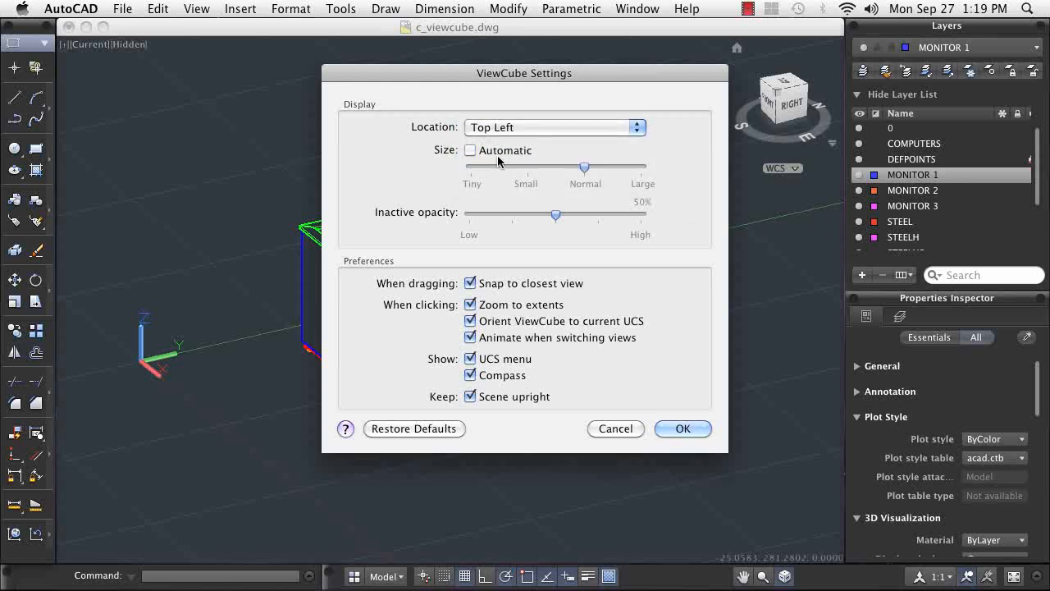
pyautogui.moveTo(584, 167); pyautogui.dragTo(640, 167)
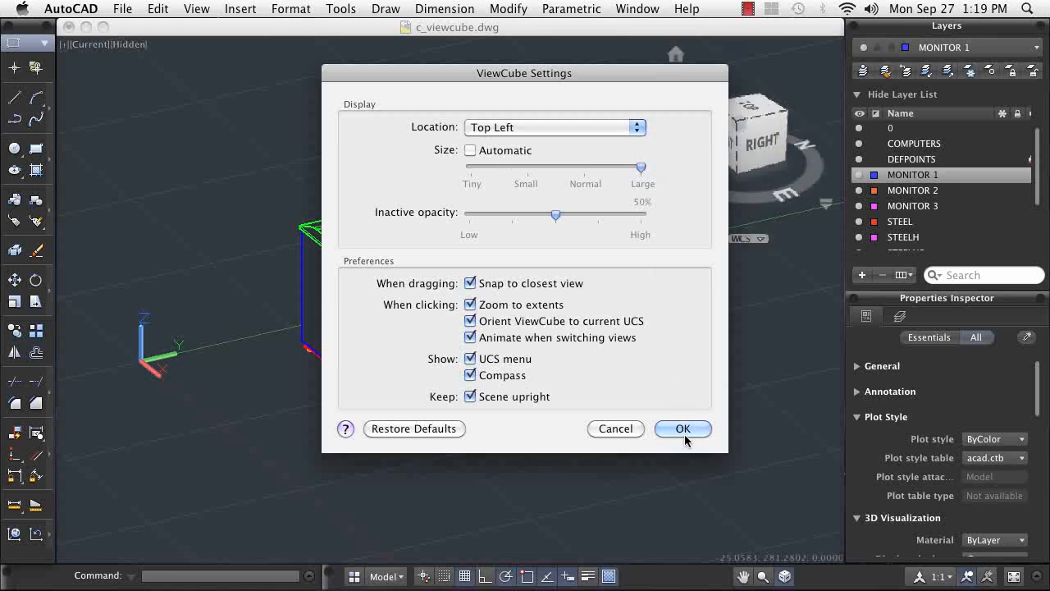
pyautogui.click(682, 429)
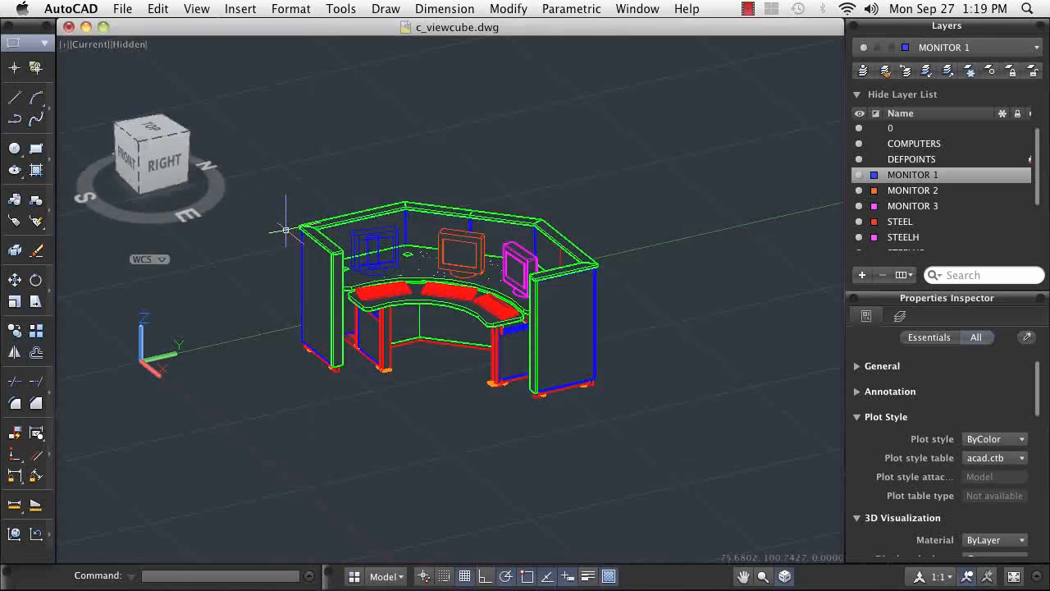
# Restore the ViewCube to Top Right location with Automatic size.
pyautogui.rightClick(150, 151)
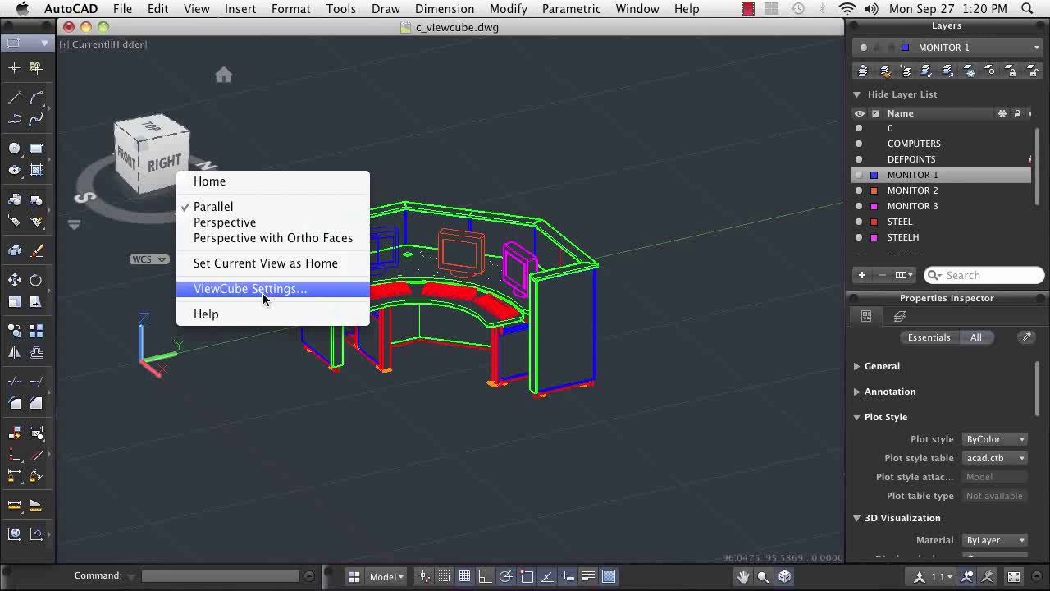
pyautogui.click(250, 288)
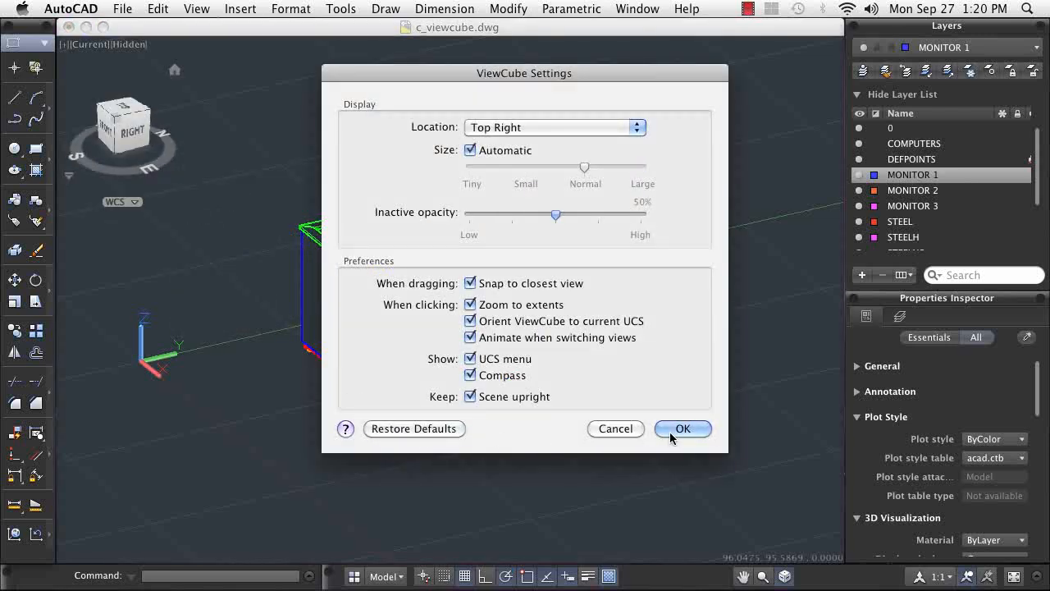
pyautogui.click(683, 429)
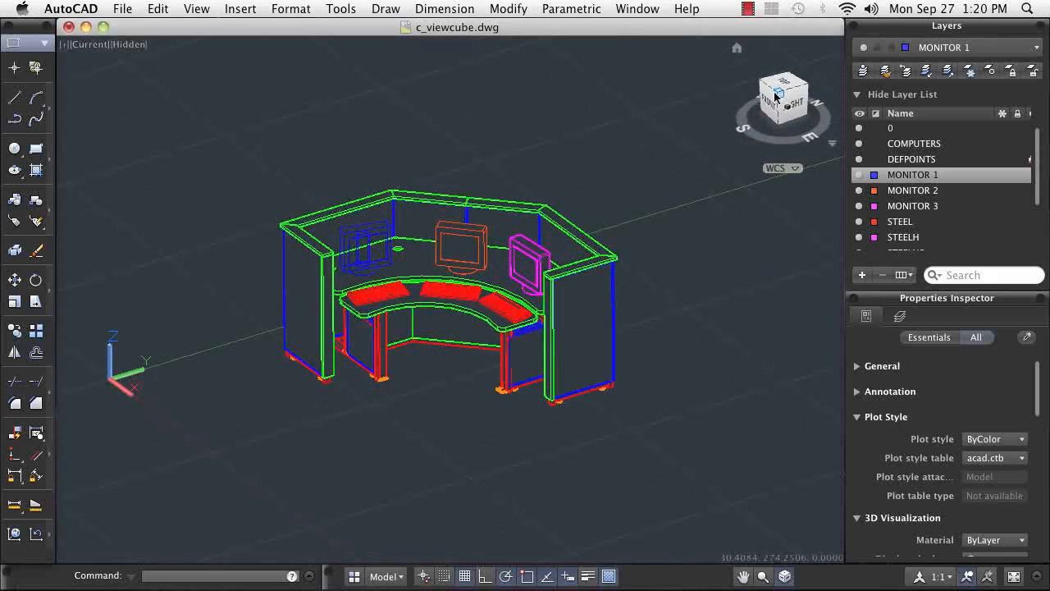
# Switch to the SE Isometric view using the ViewCube's top-front-right corner.
pyautogui.click(783, 94)
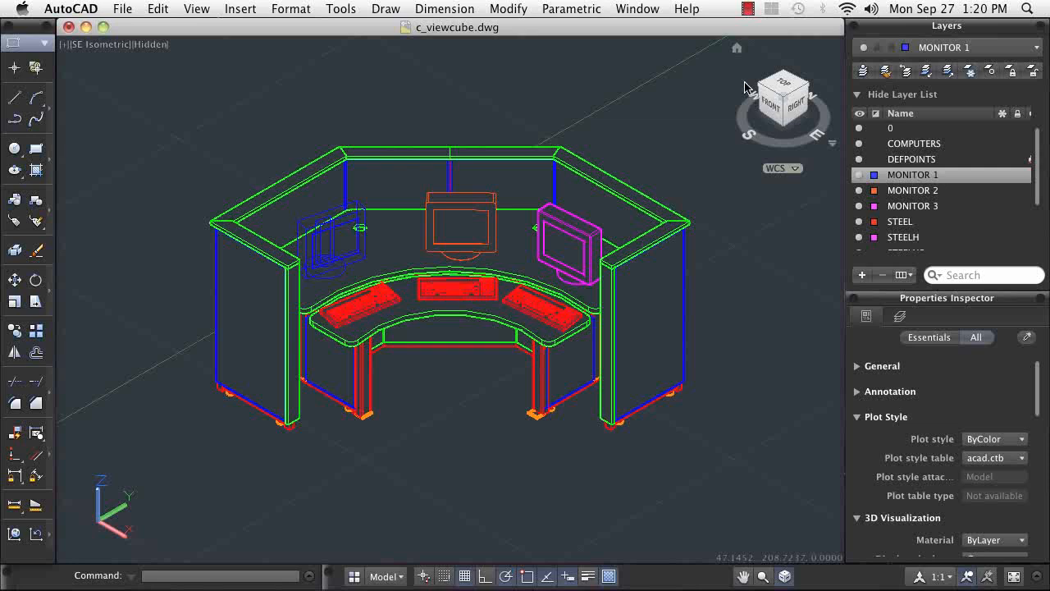
pyautogui.moveTo(794, 141)
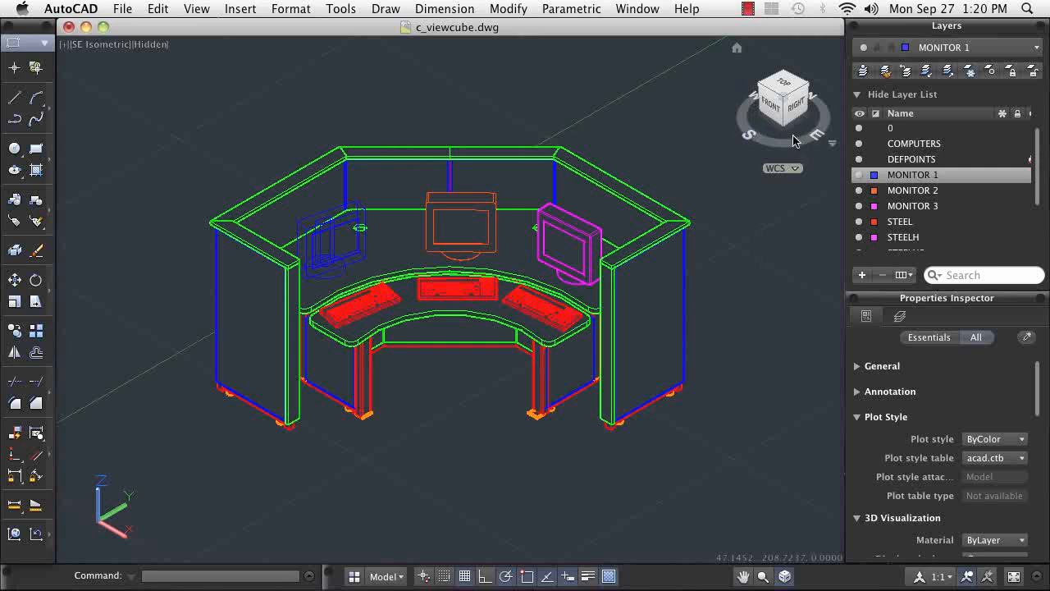
pyautogui.moveTo(737, 48)
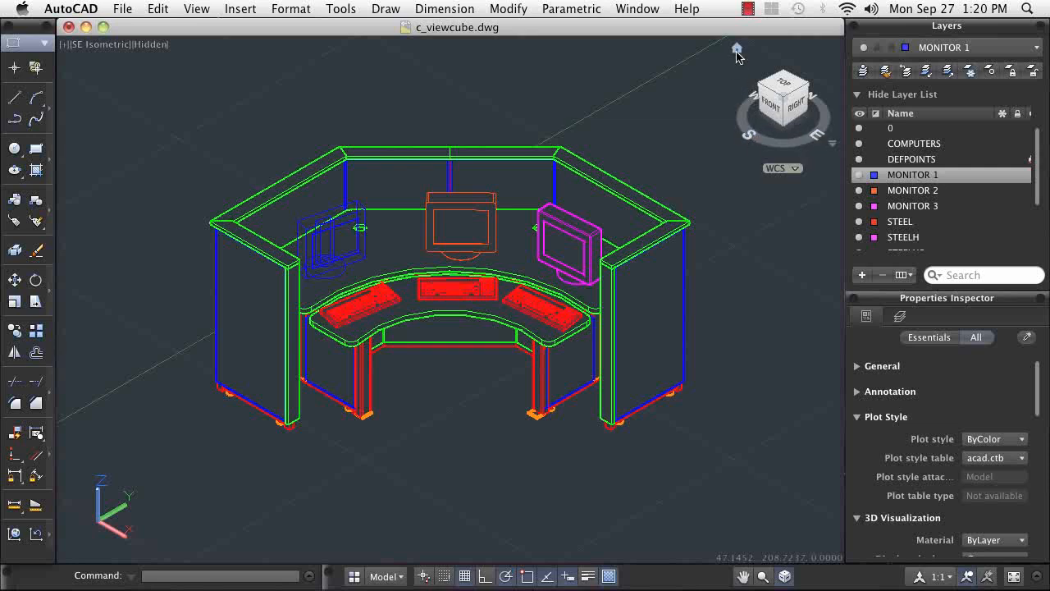
pyautogui.click(736, 49)
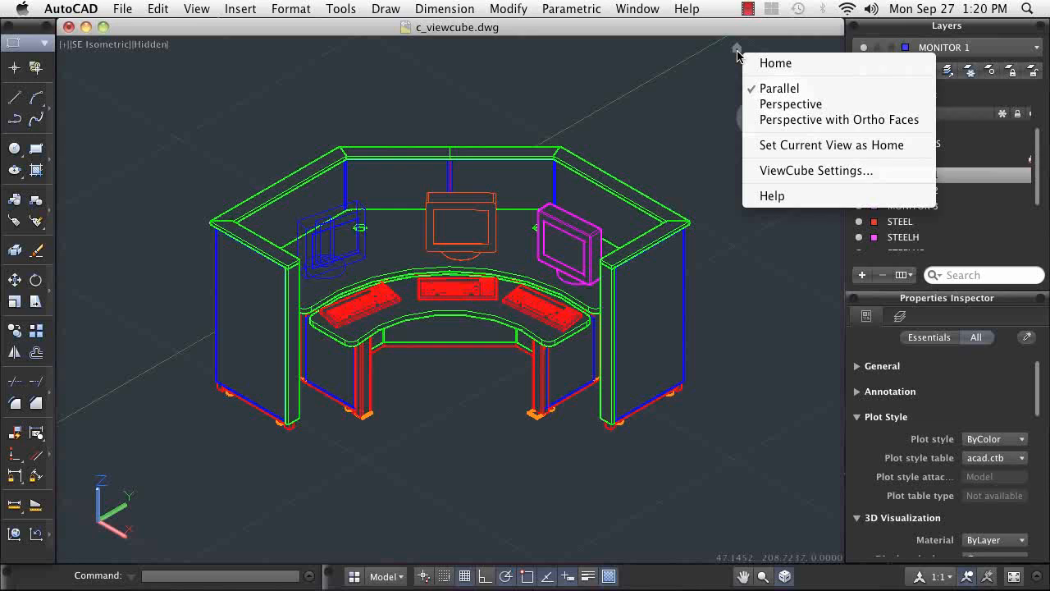
pyautogui.moveTo(831, 145)
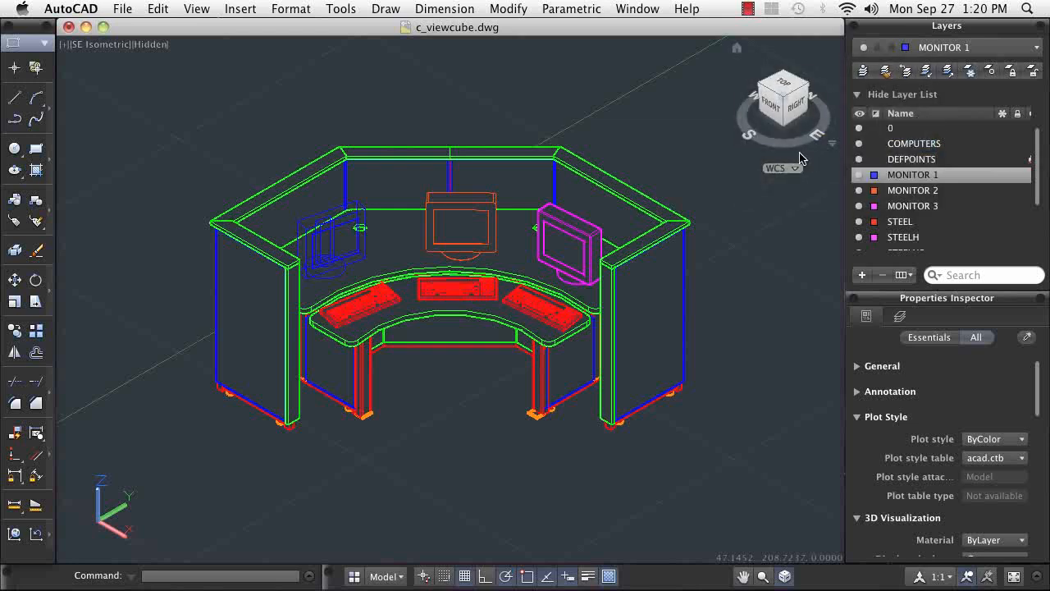
pyautogui.moveTo(798, 159)
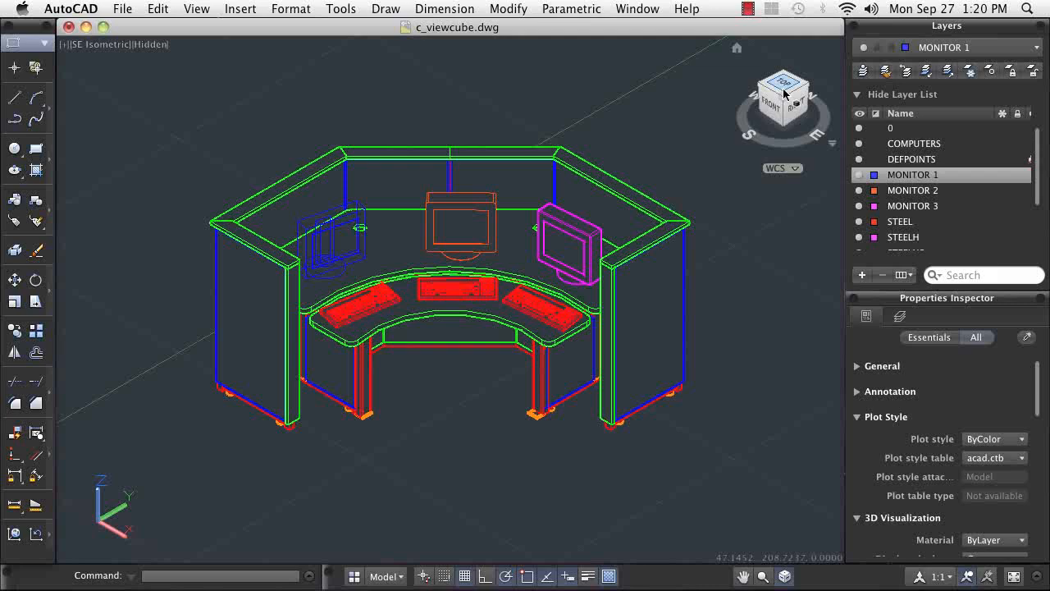
# View the workstation from Top, rotate the plan a quarter turn, then tip to Left.
pyautogui.click(784, 92)
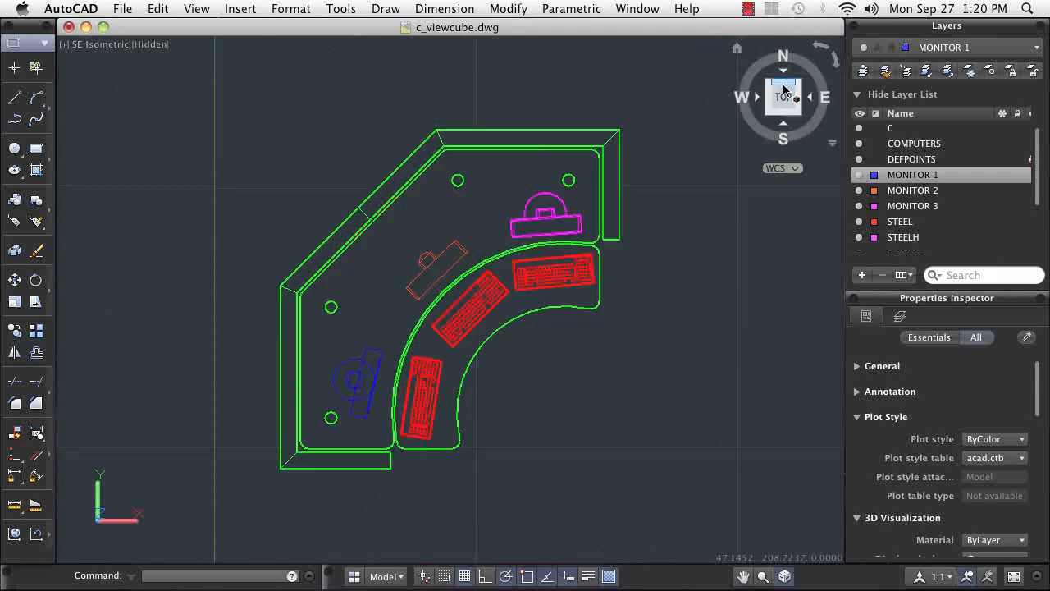
pyautogui.click(783, 96)
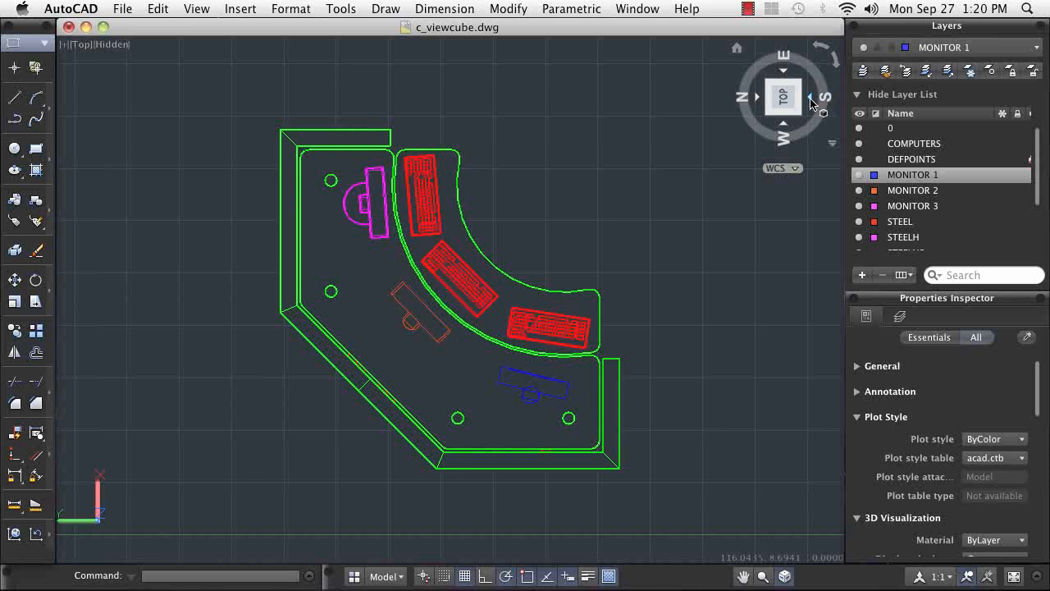
pyautogui.moveTo(792, 158)
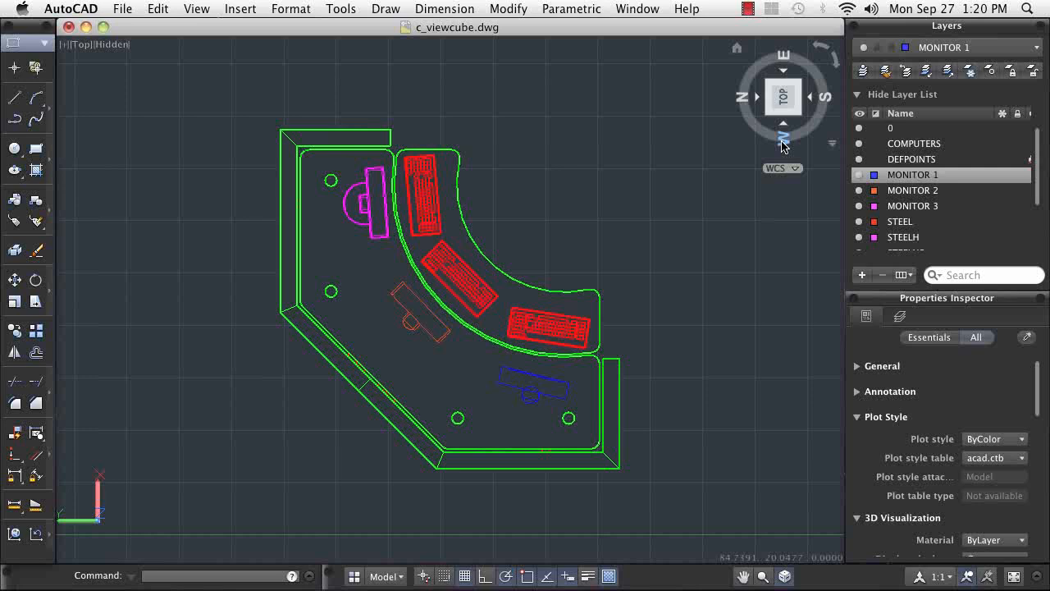
pyautogui.click(748, 96)
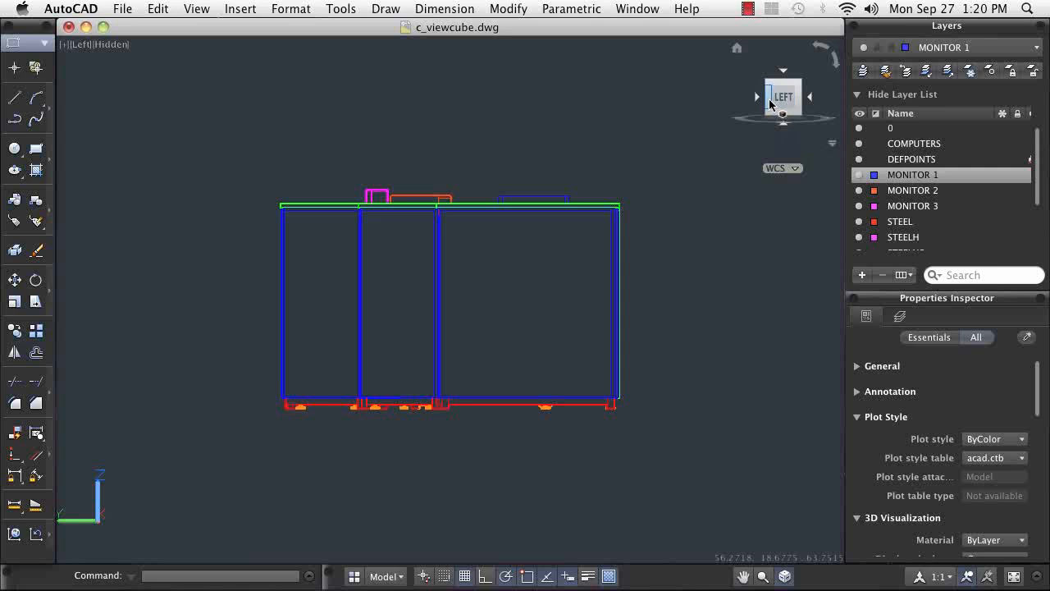
pyautogui.moveTo(800, 101)
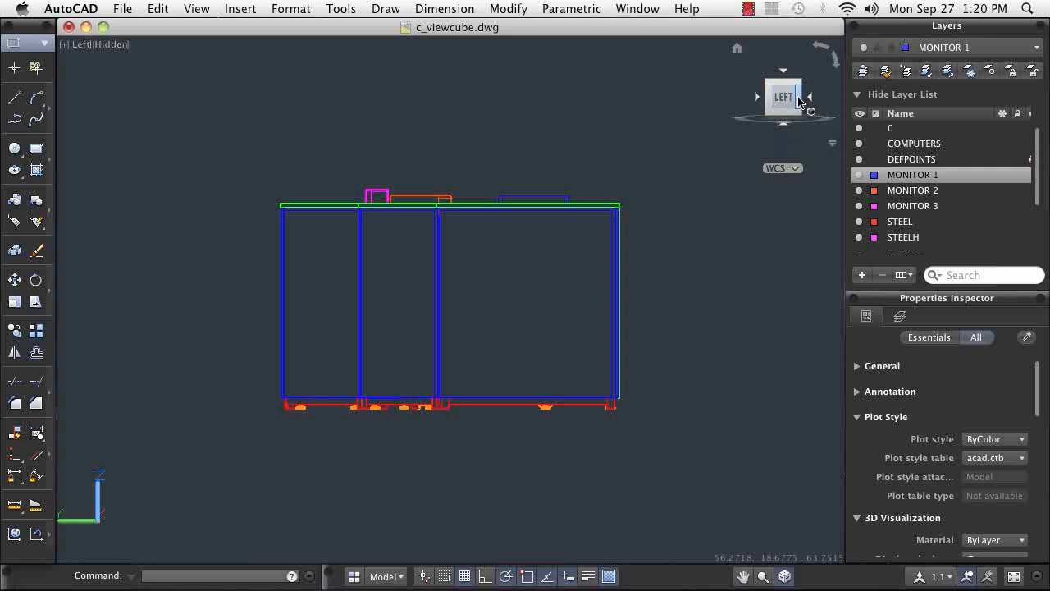
# Roll the view to the Front face, then view from the Front-Right edge.
pyautogui.click(784, 97)
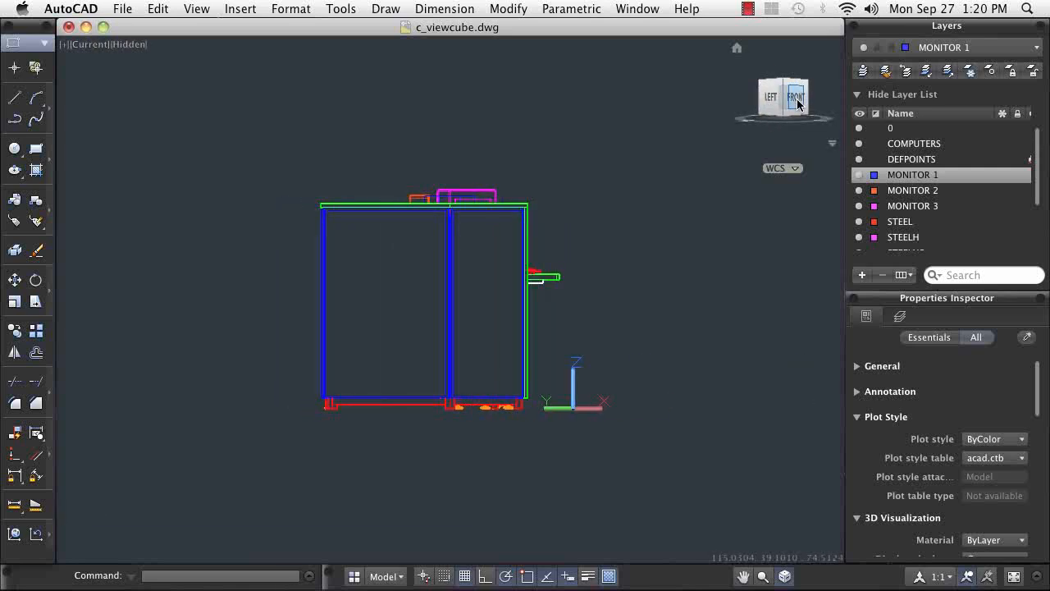
pyautogui.click(794, 96)
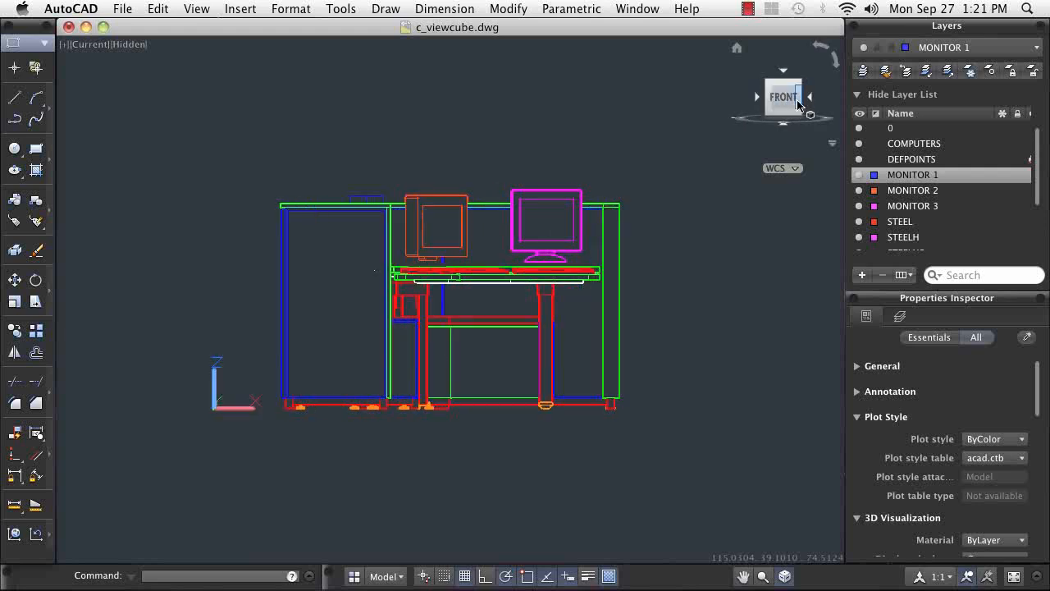
pyautogui.click(784, 96)
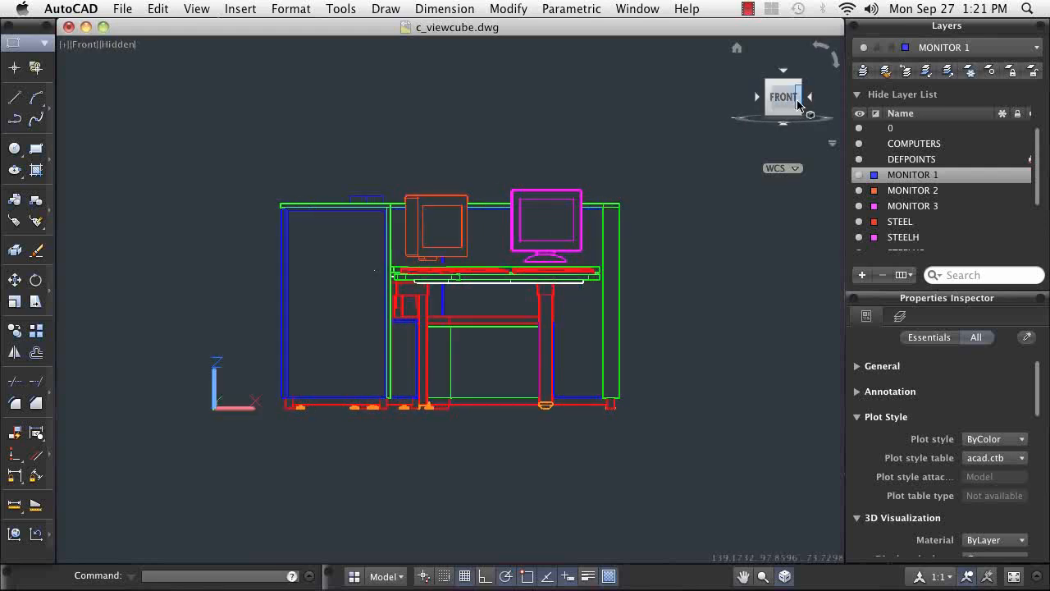
pyautogui.click(810, 97)
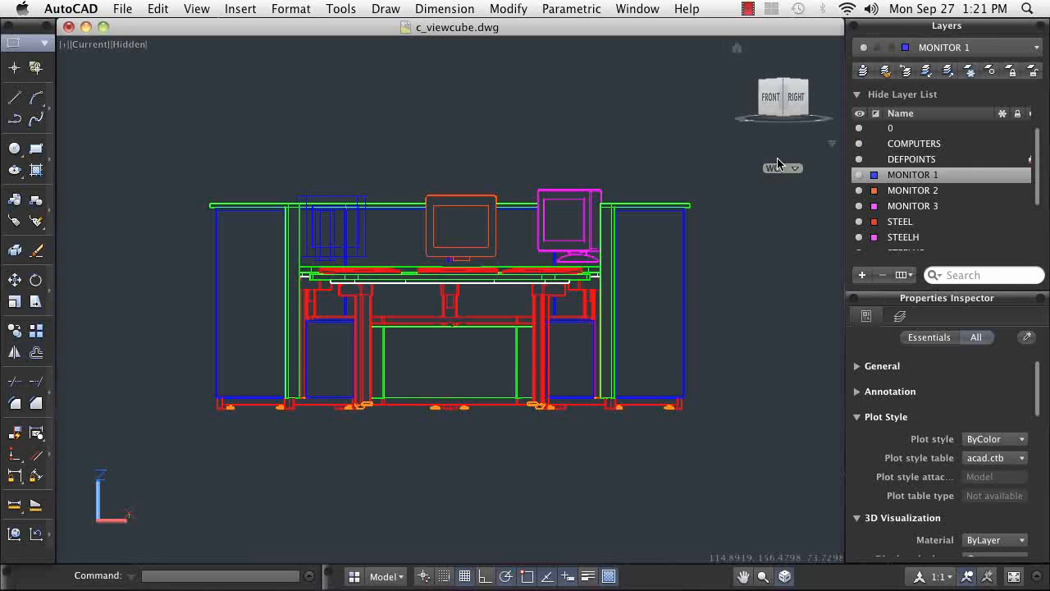
pyautogui.moveTo(677, 160)
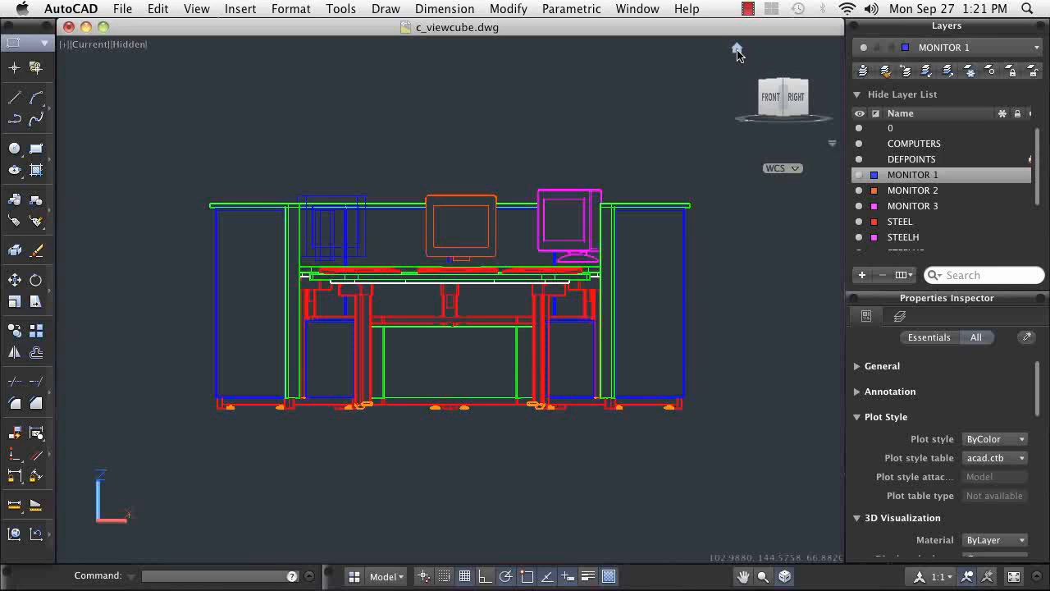
# Return the workstation to the SE isometric Home view with the ViewCube Home icon.
pyautogui.click(783, 107)
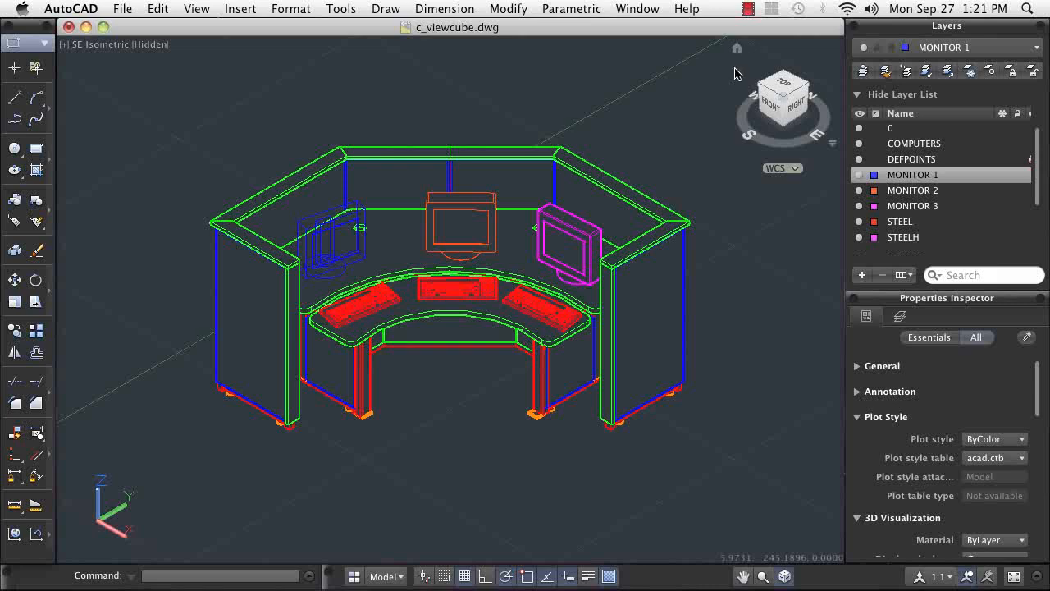
pyautogui.moveTo(751, 140)
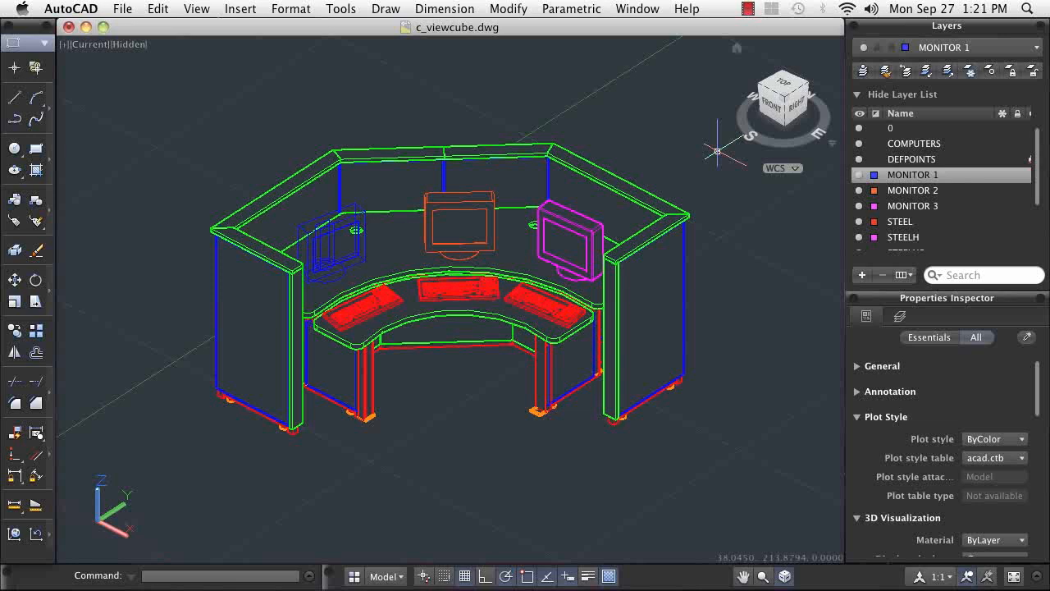
pyautogui.moveTo(759, 102)
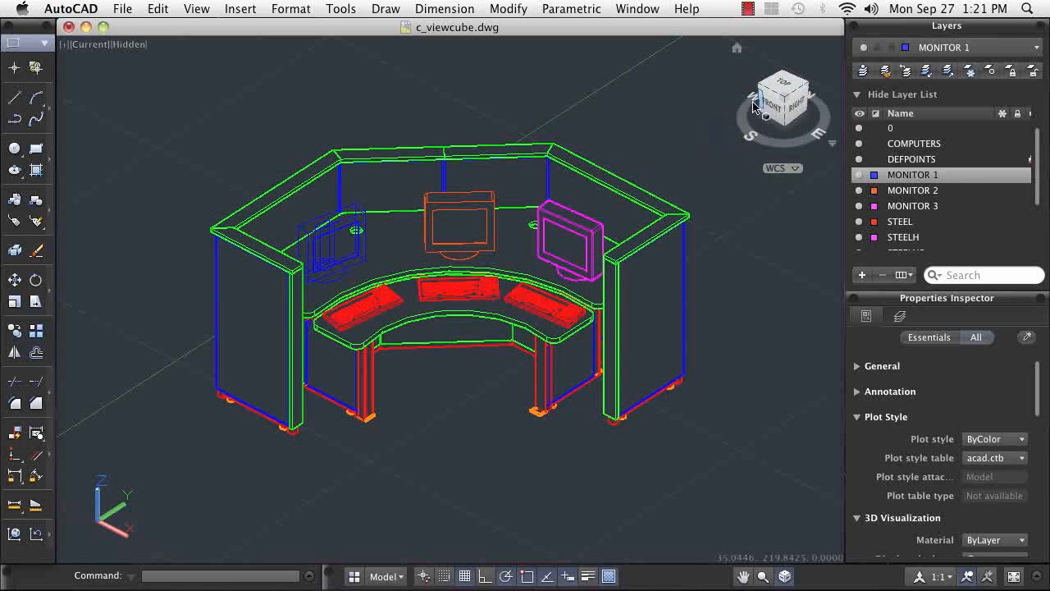
# View the workstation from the SW, then NW, then SE isometric corners.
pyautogui.click(771, 98)
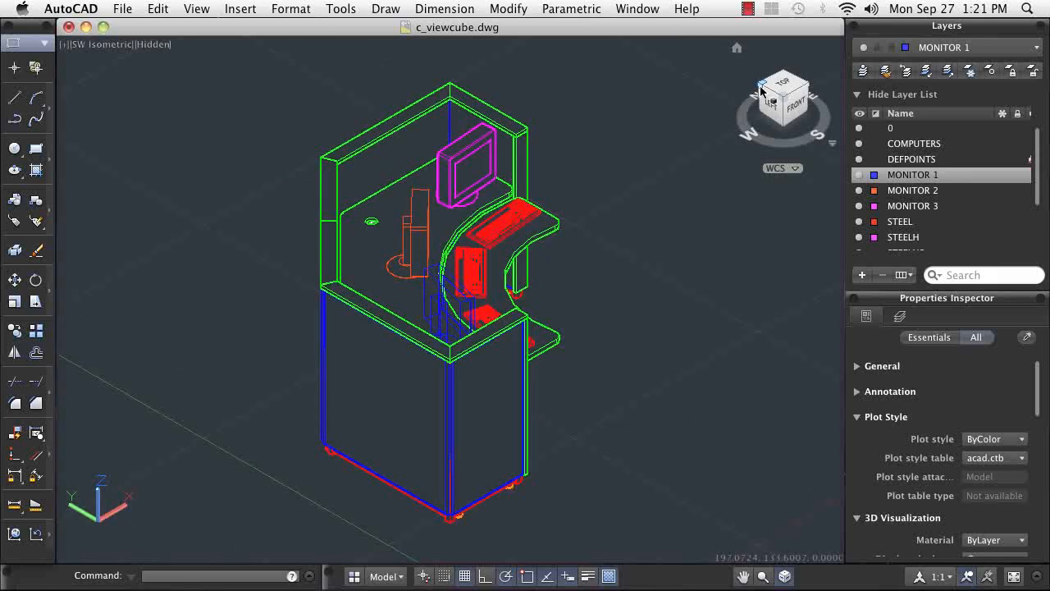
pyautogui.click(783, 111)
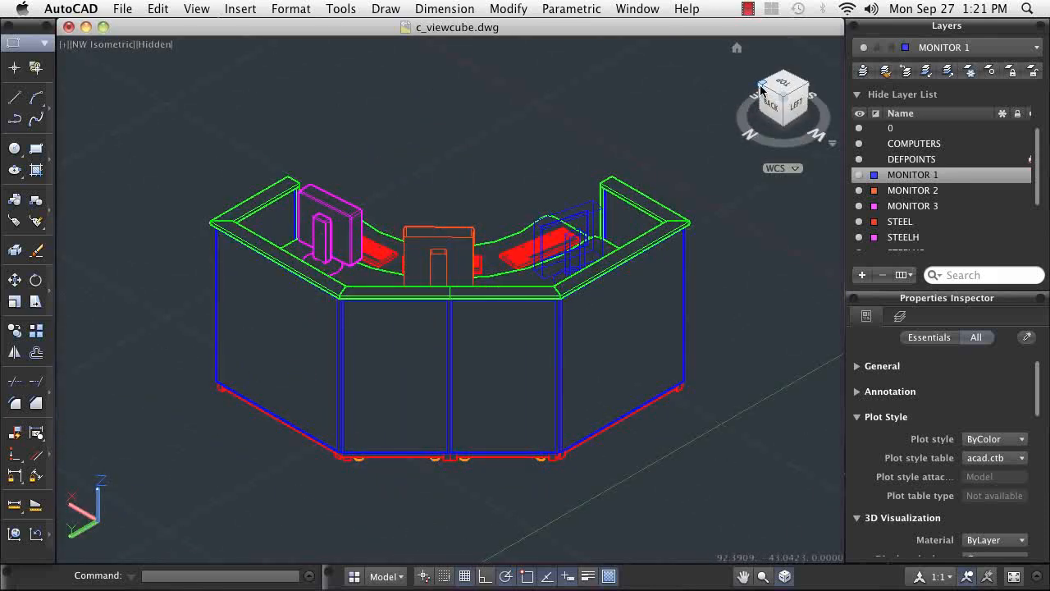
pyautogui.click(800, 95)
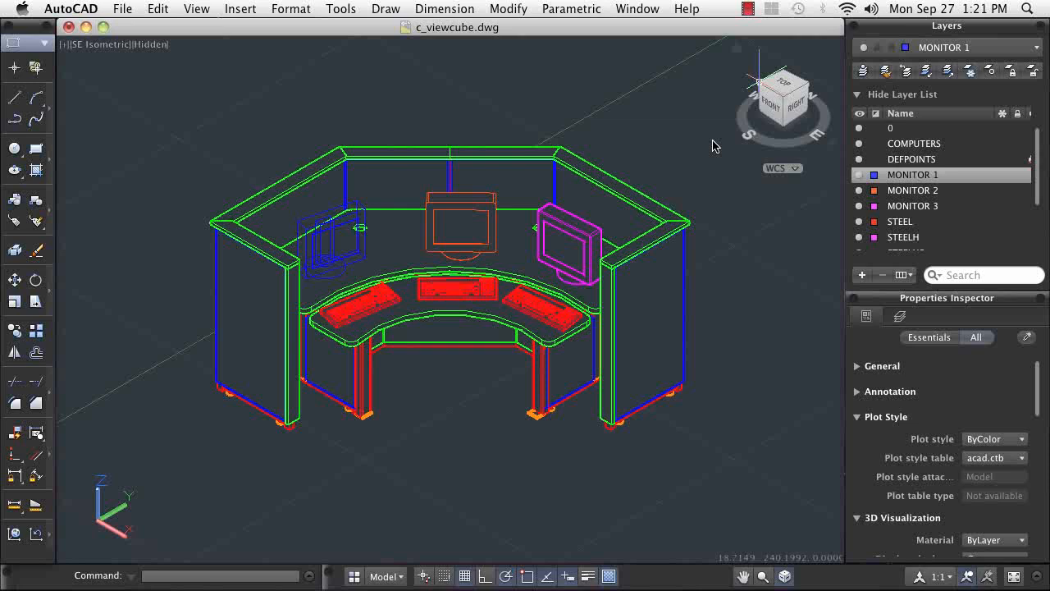
pyautogui.moveTo(707, 162)
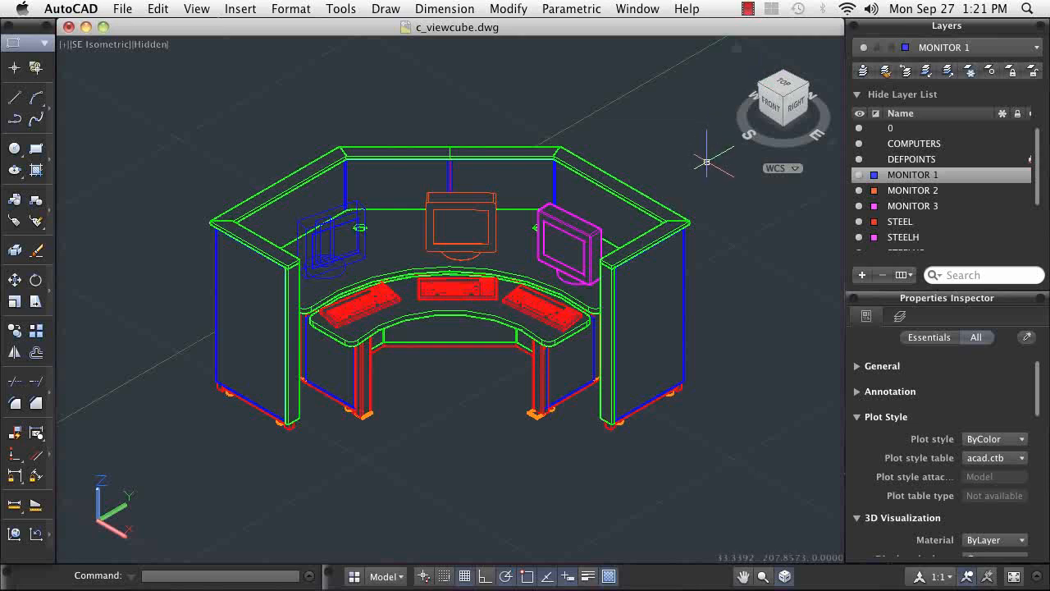
pyautogui.moveTo(788, 115)
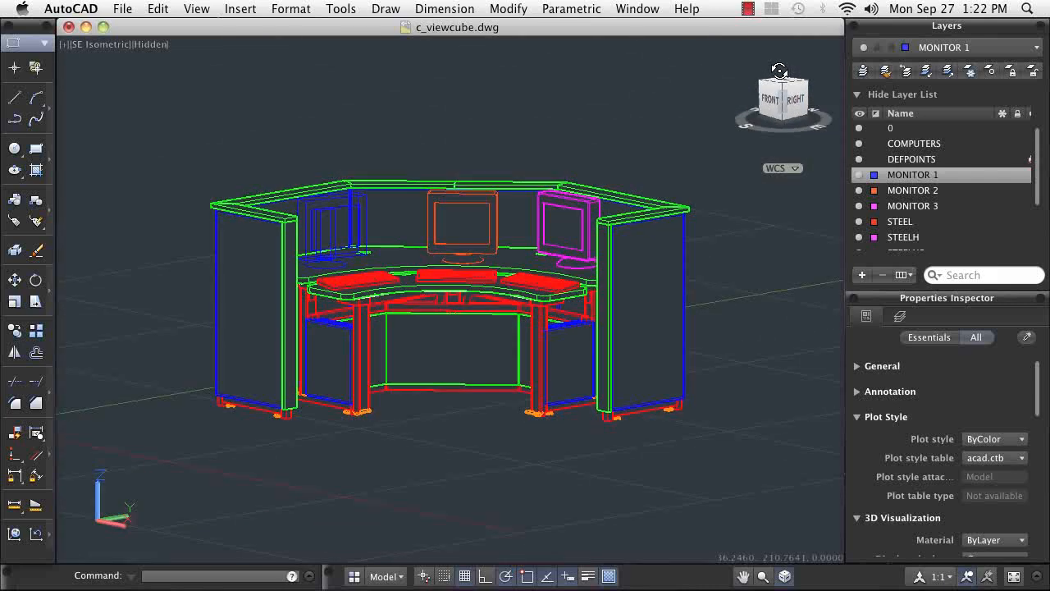
# Orbit the model around its right end and tilt to look down from above.
pyautogui.moveTo(783, 94); pyautogui.dragTo(722, 75)
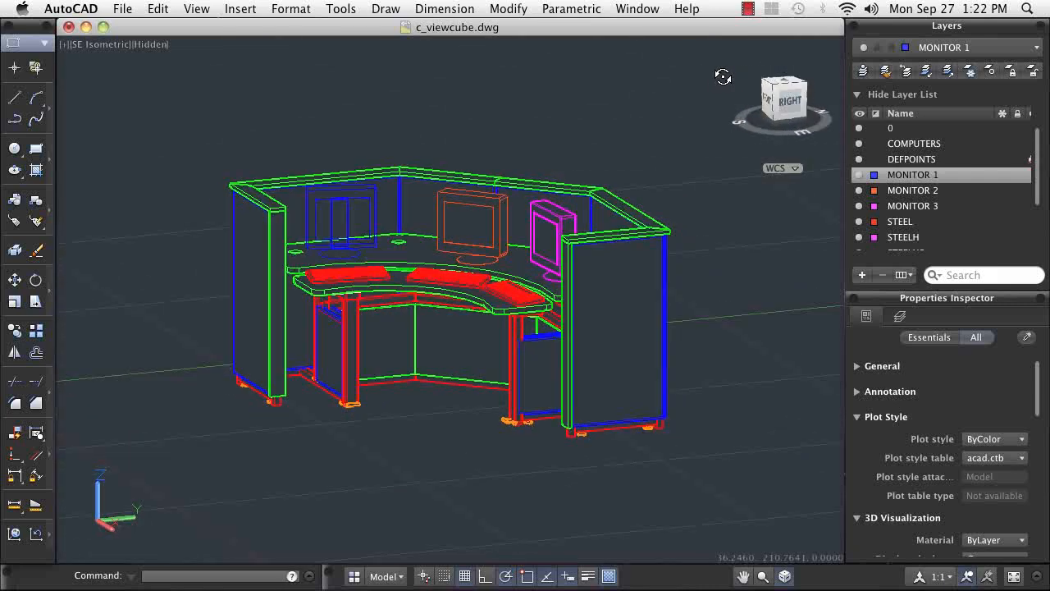
pyautogui.moveTo(722, 76); pyautogui.dragTo(665, 96)
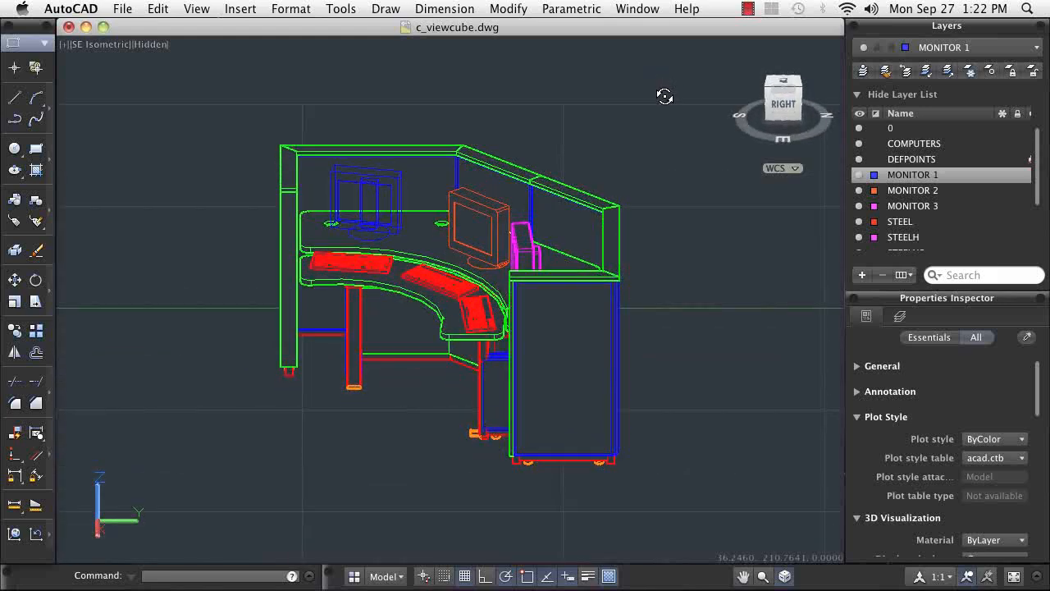
pyautogui.moveTo(665, 97); pyautogui.dragTo(673, 121)
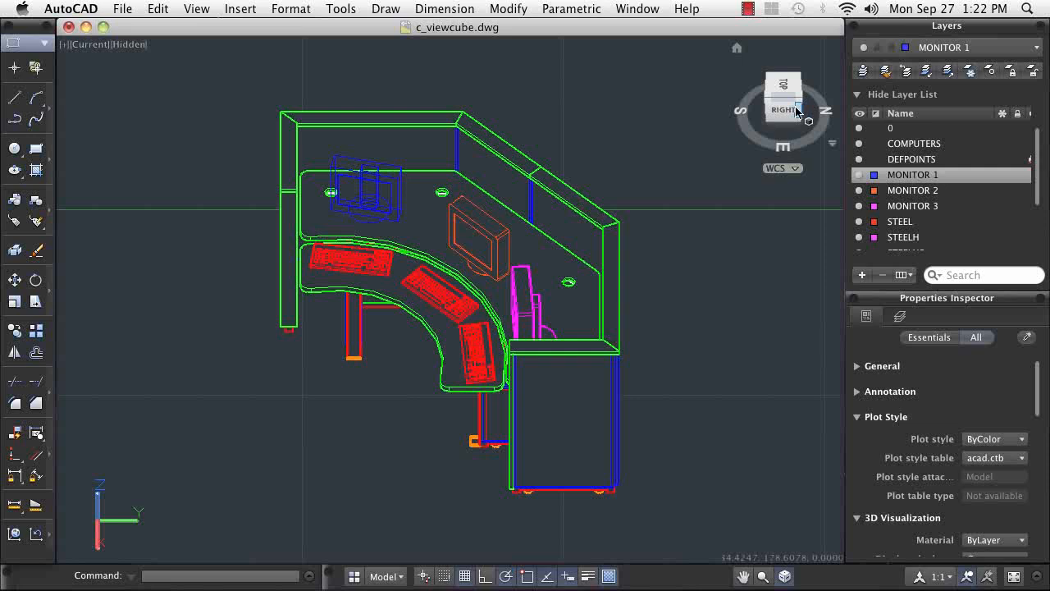
pyautogui.moveTo(737, 49)
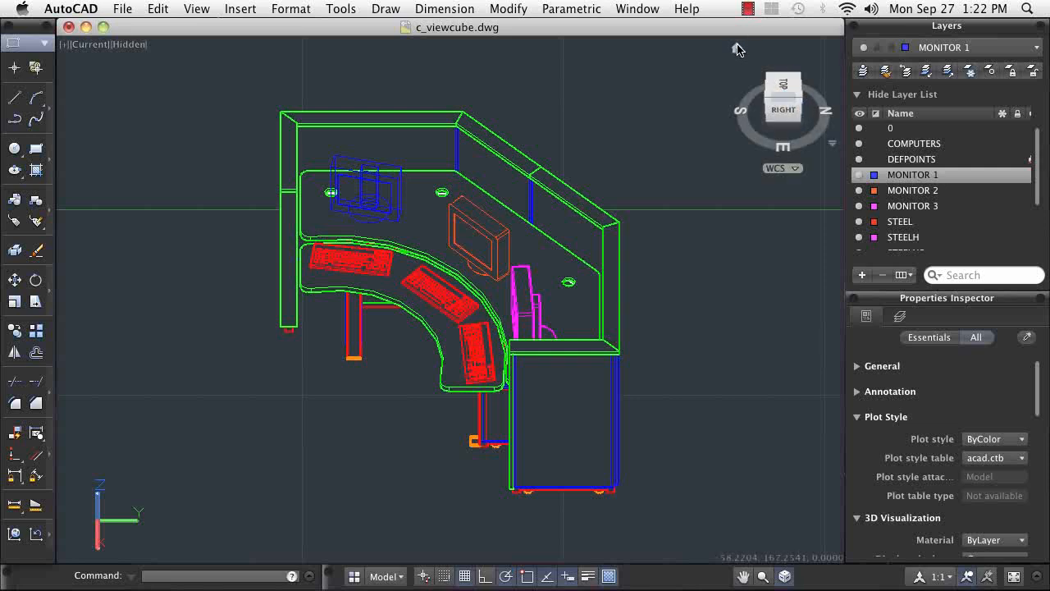
# Use the ViewCube Home icon to restore the south-east isometric view of the workstation.
pyautogui.click(800, 78)
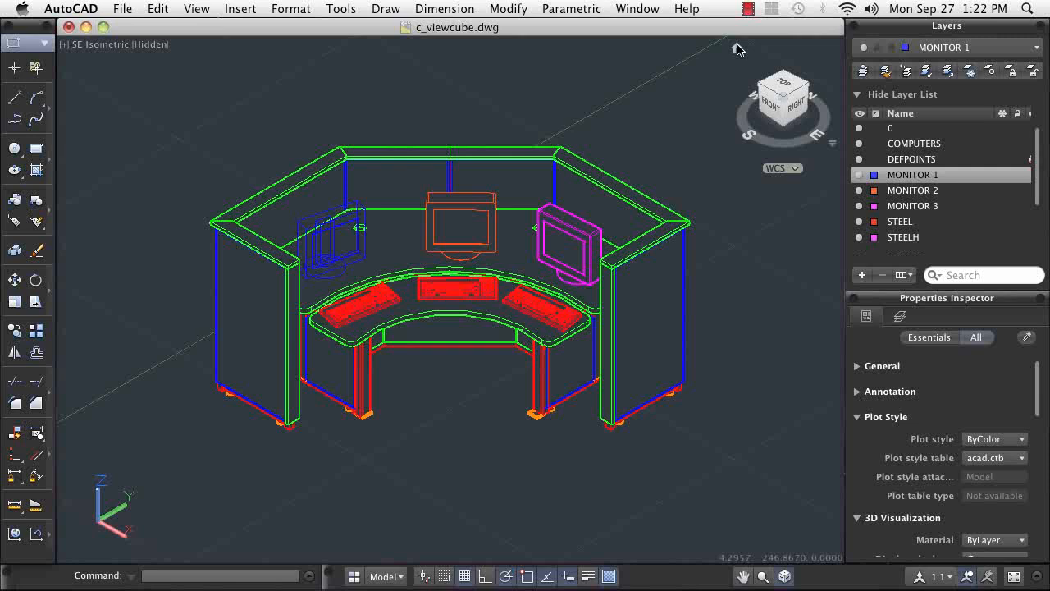
pyautogui.moveTo(724, 72)
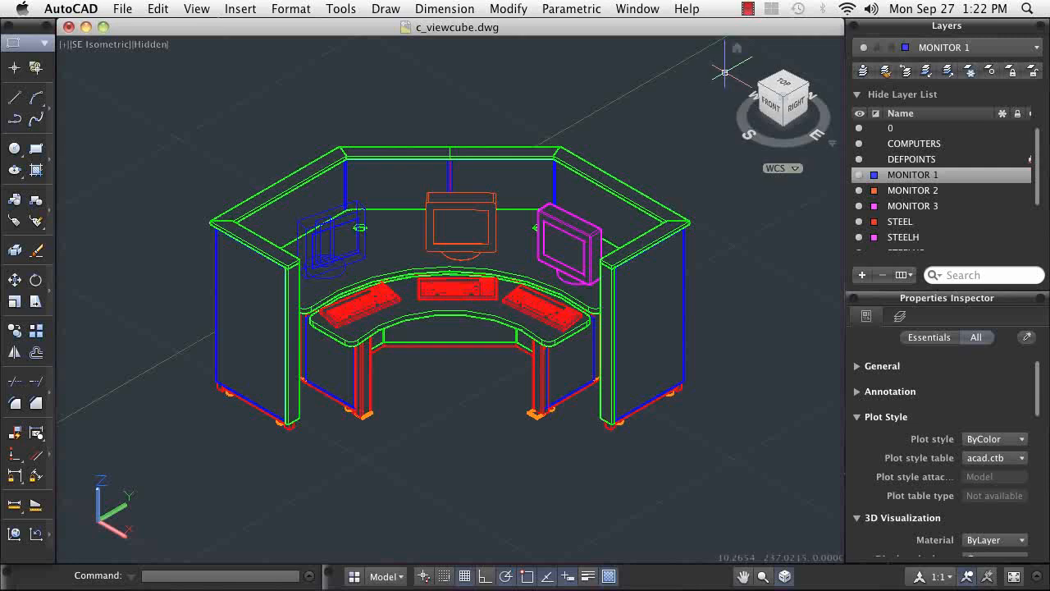
pyautogui.moveTo(747, 251)
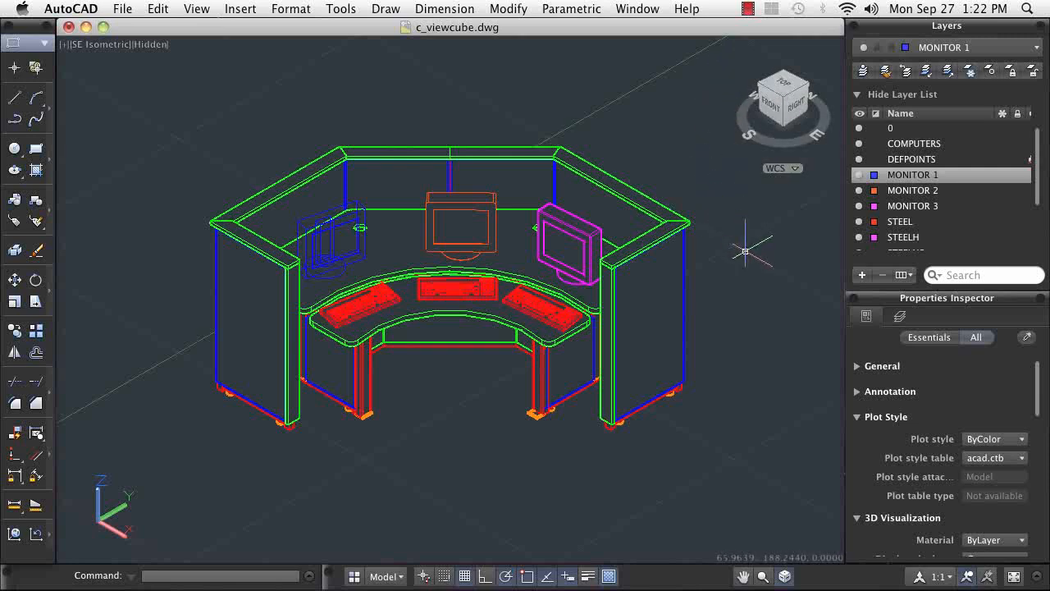